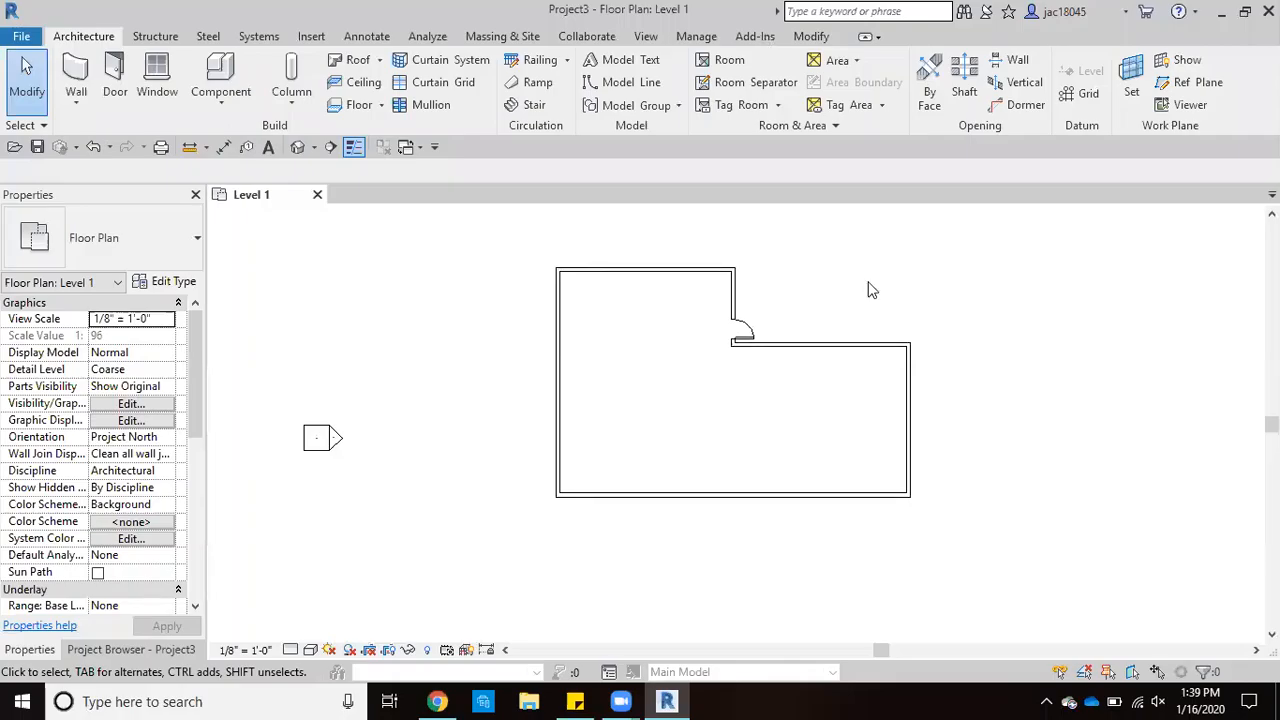
mouse_move(830, 296)
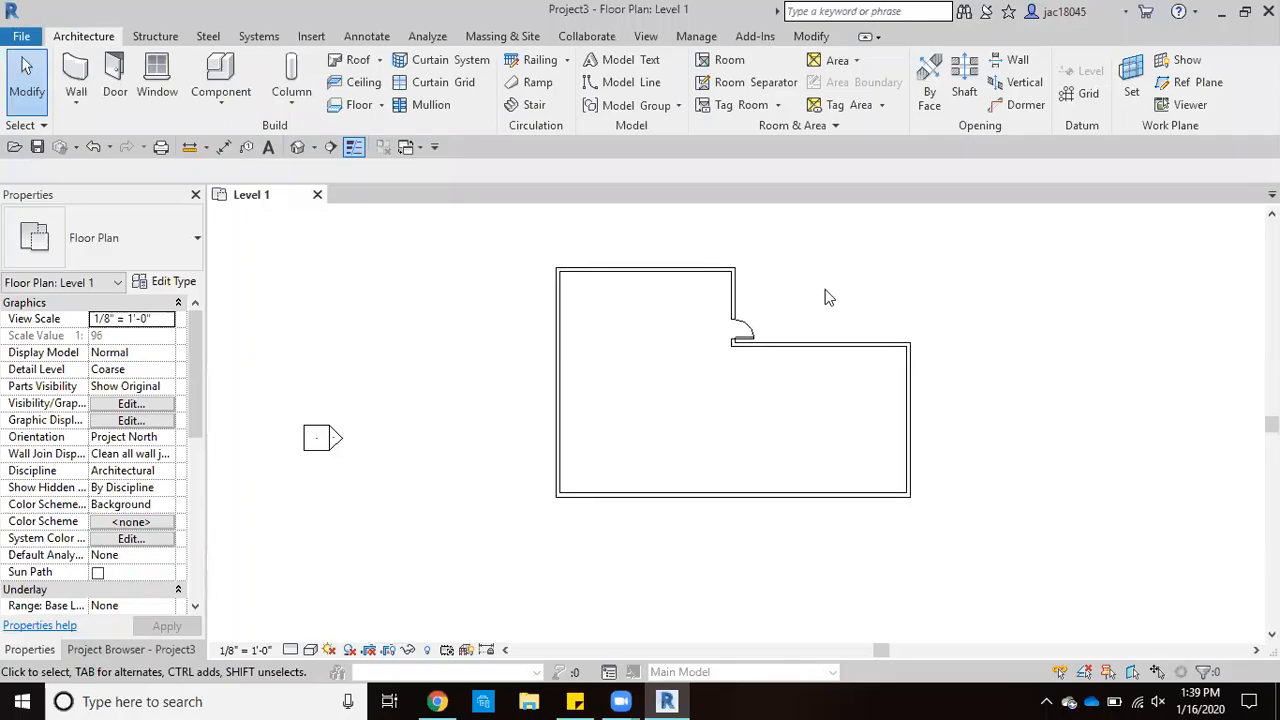
mouse_move(820, 272)
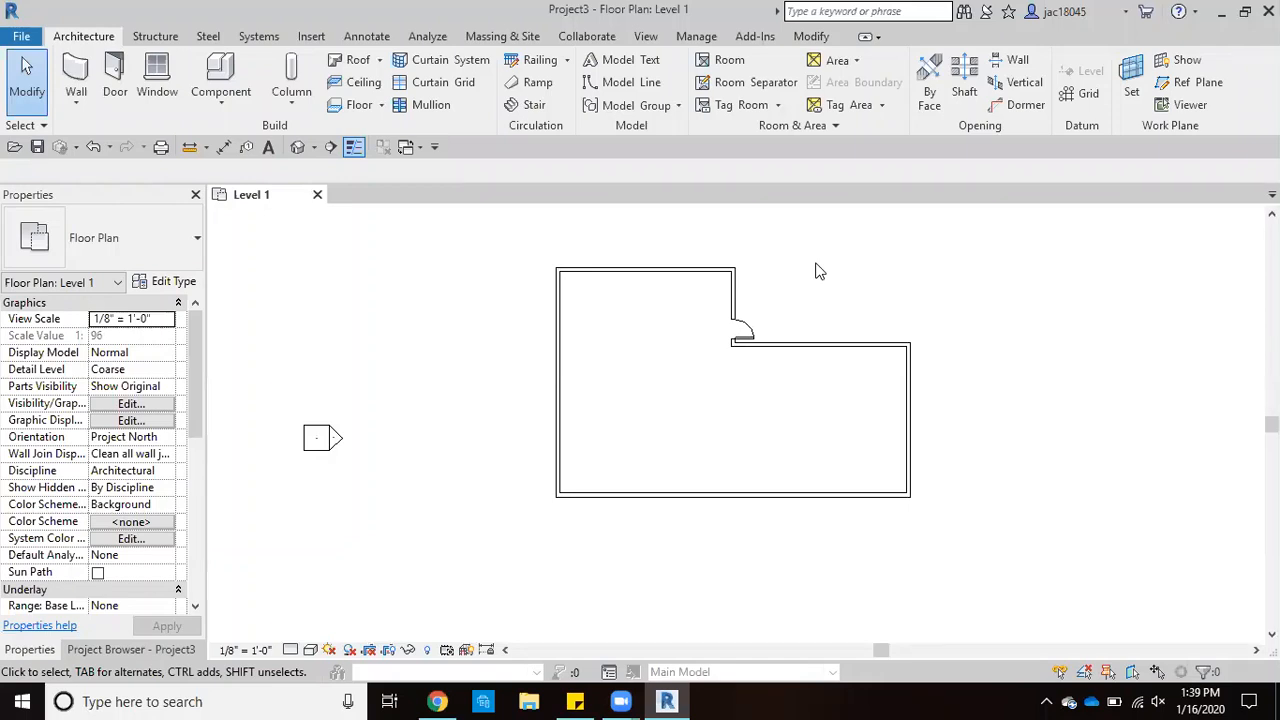
mouse_move(560, 204)
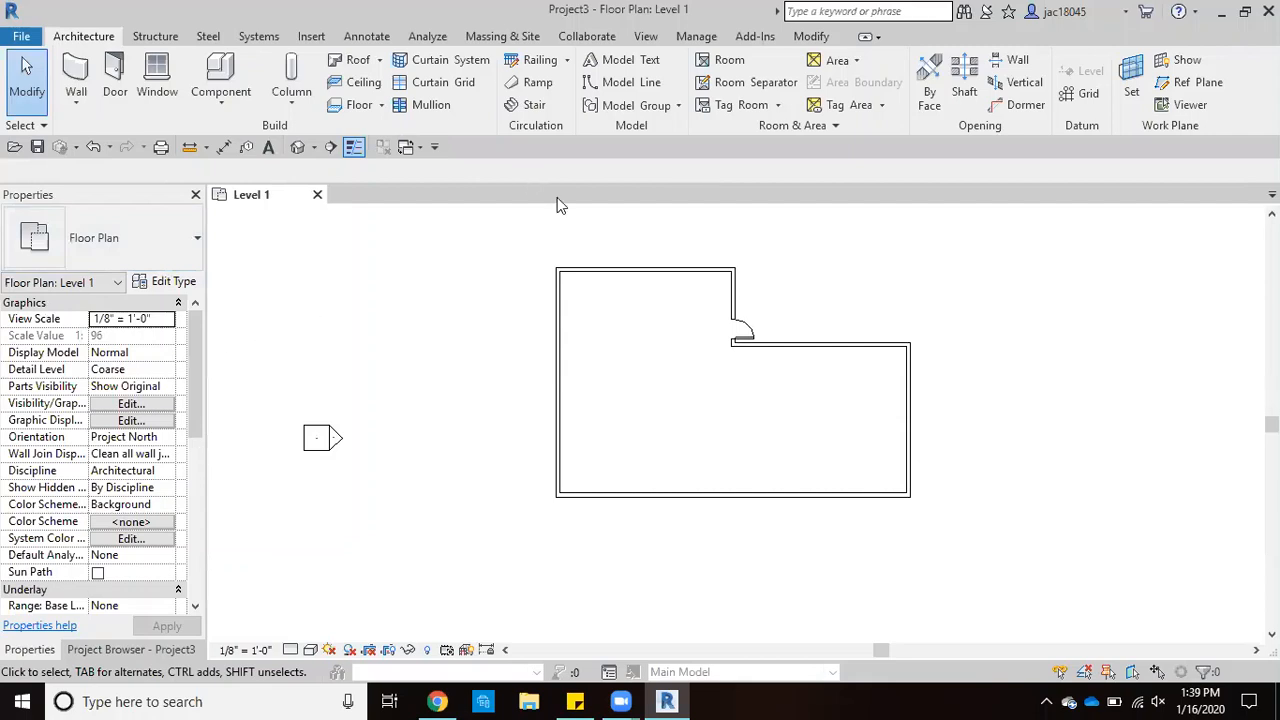
mouse_move(576, 168)
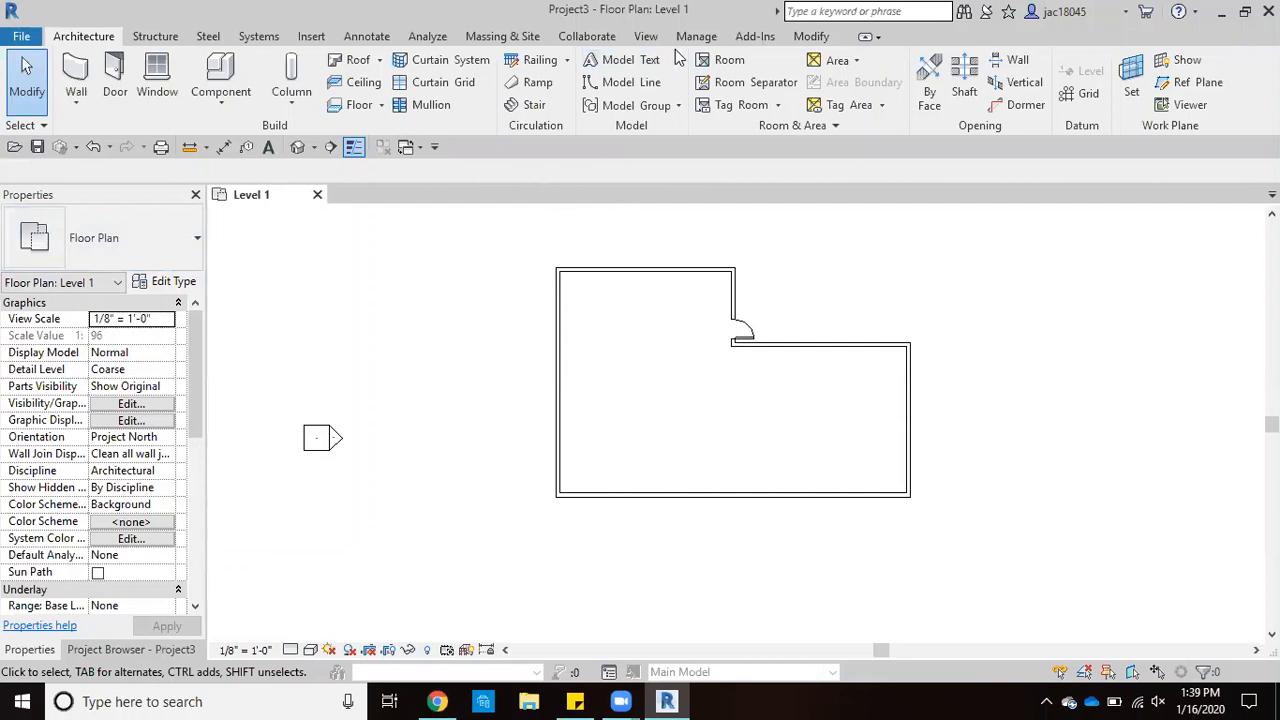
In Manage > Phases, insert a phase named Demolition after Existing and confirm
left_click(696, 36)
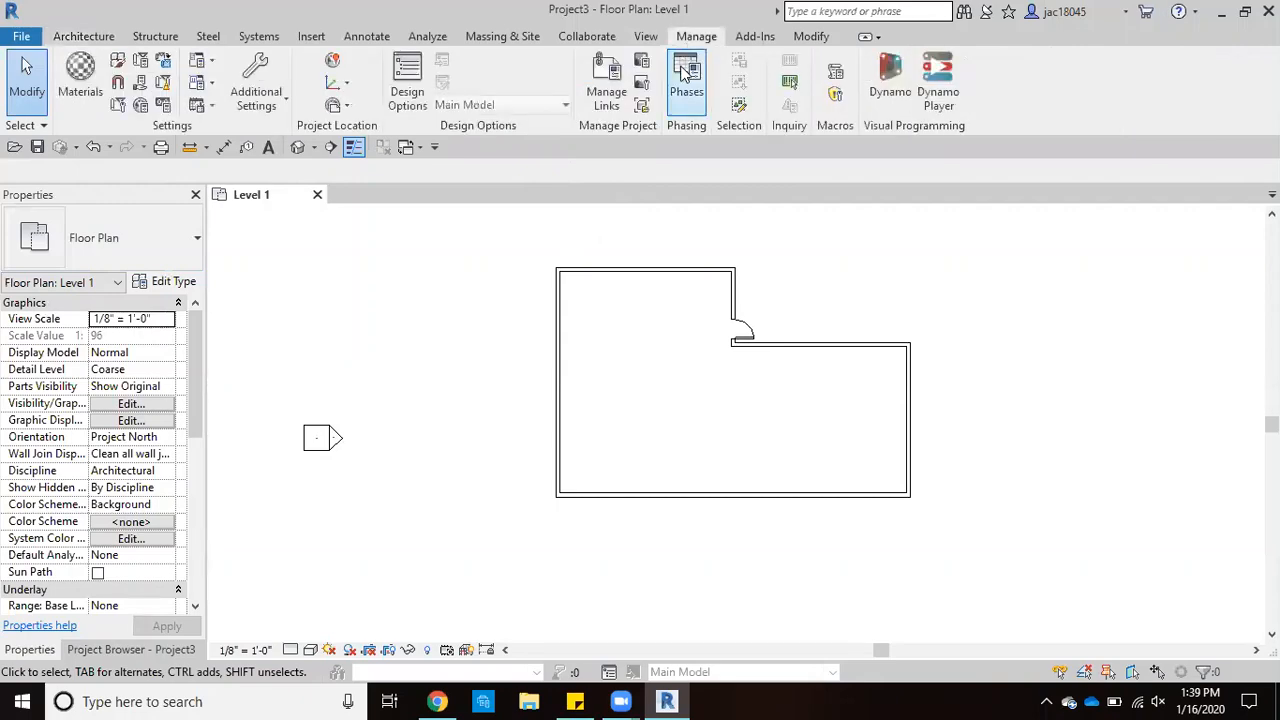
left_click(686, 76)
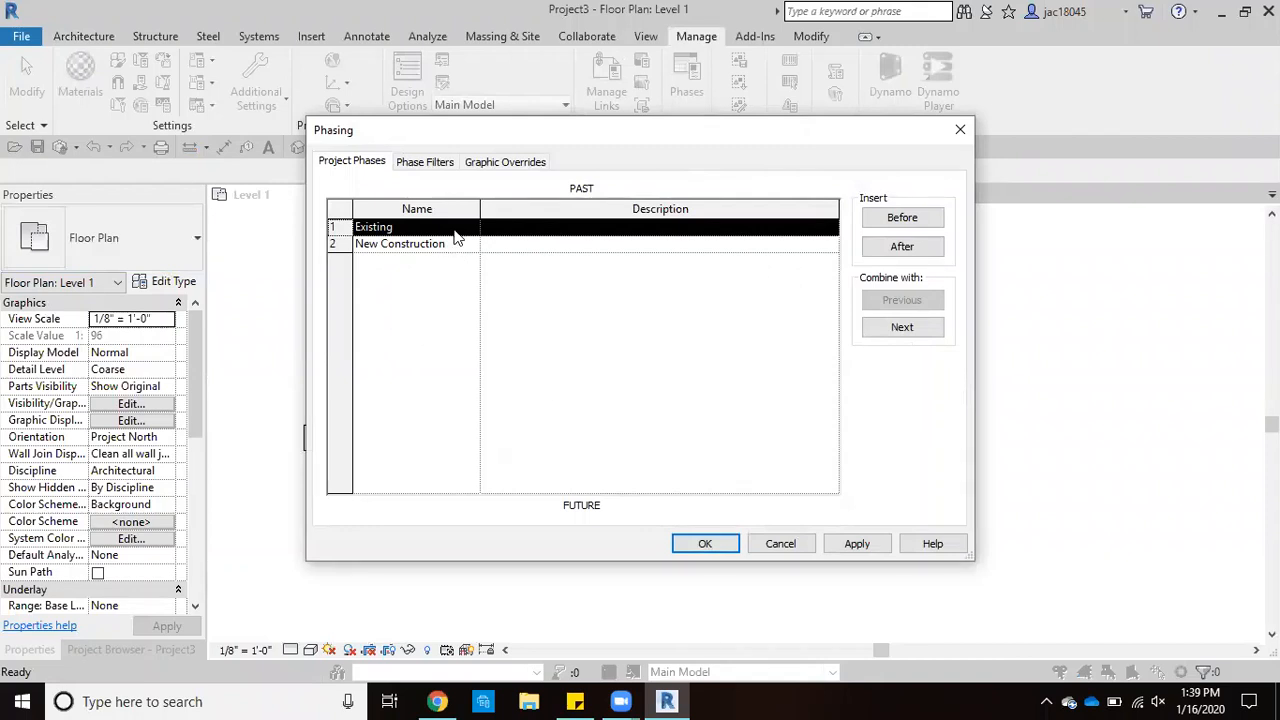
mouse_move(462, 260)
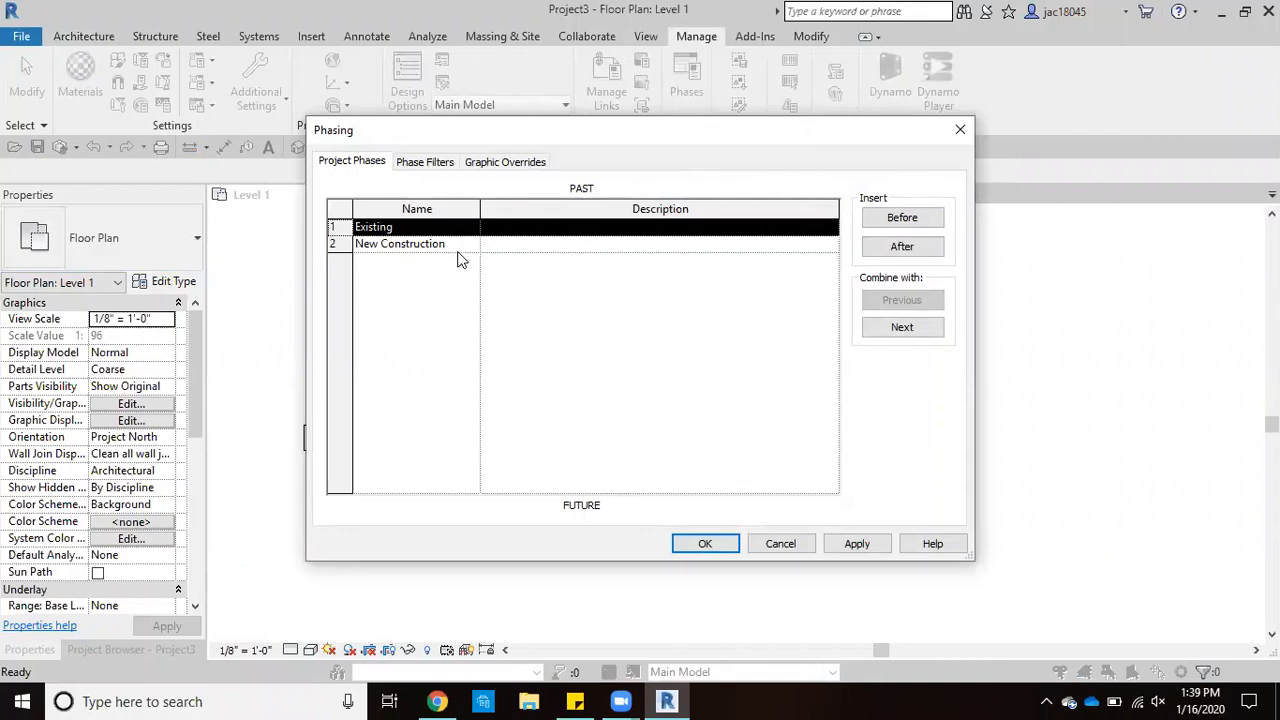
mouse_move(448, 252)
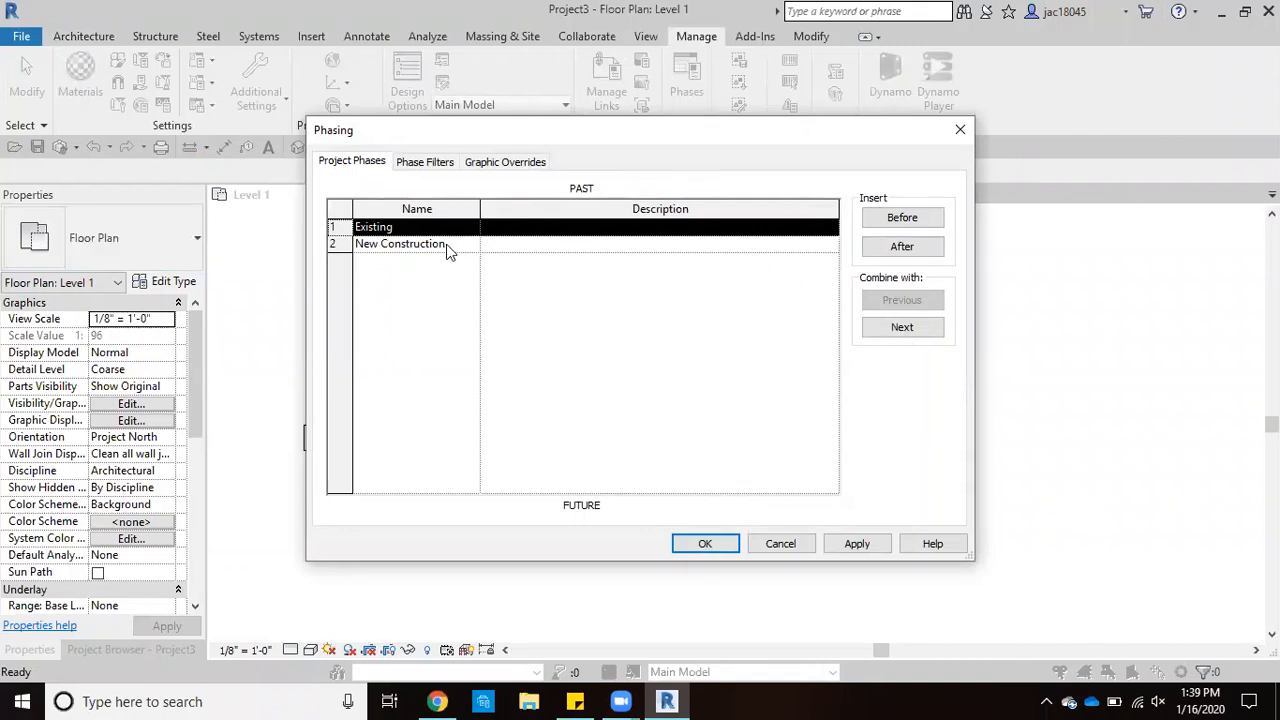
mouse_move(432, 232)
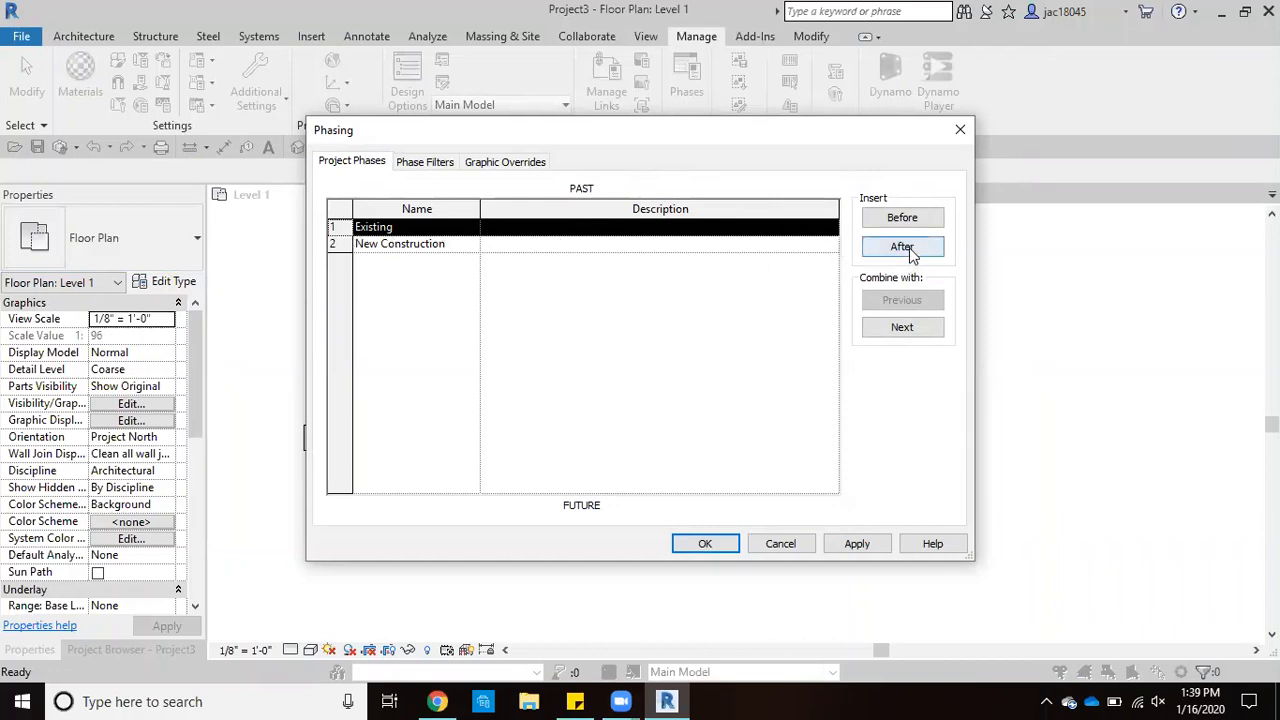
left_click(902, 246)
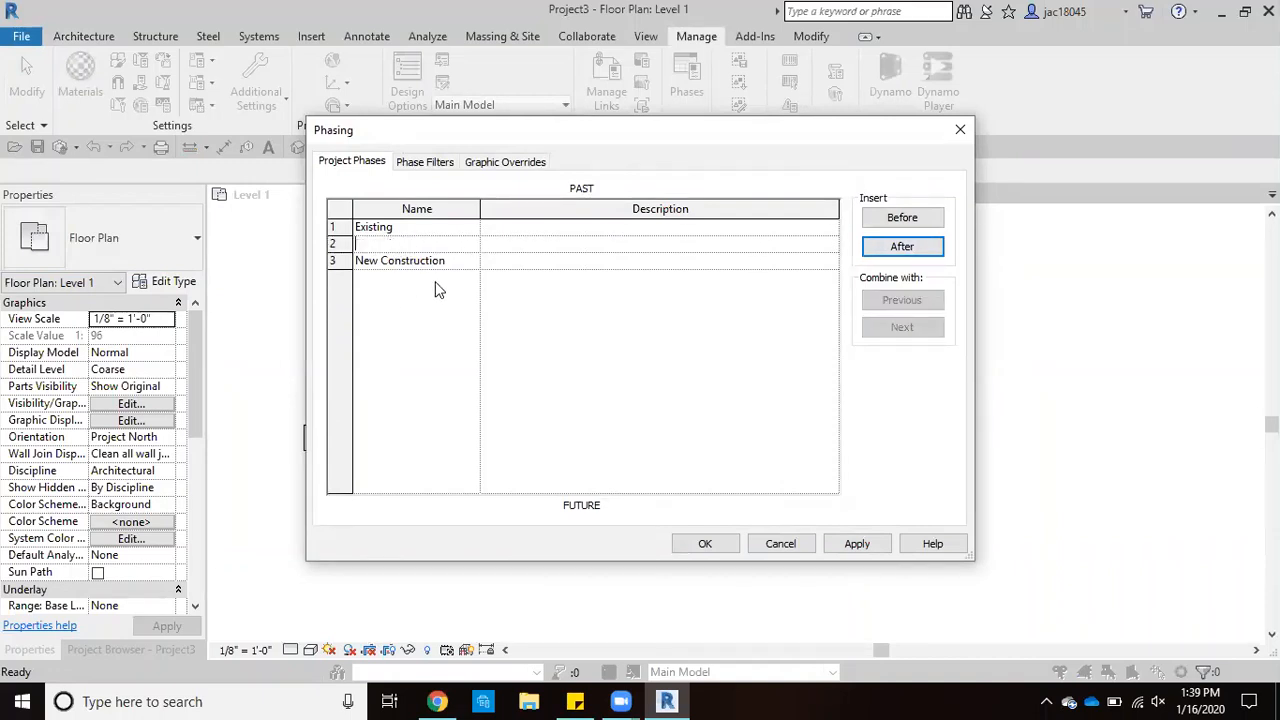
type("Demolitoon")
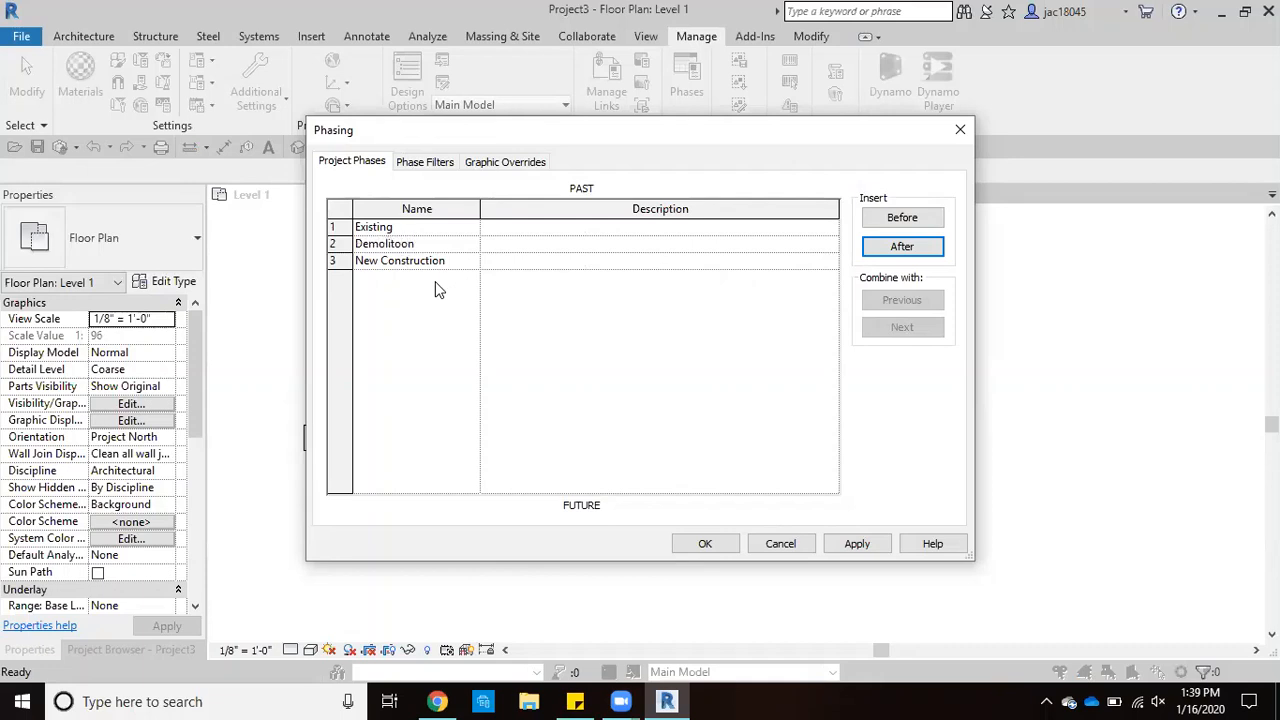
type("Demolition")
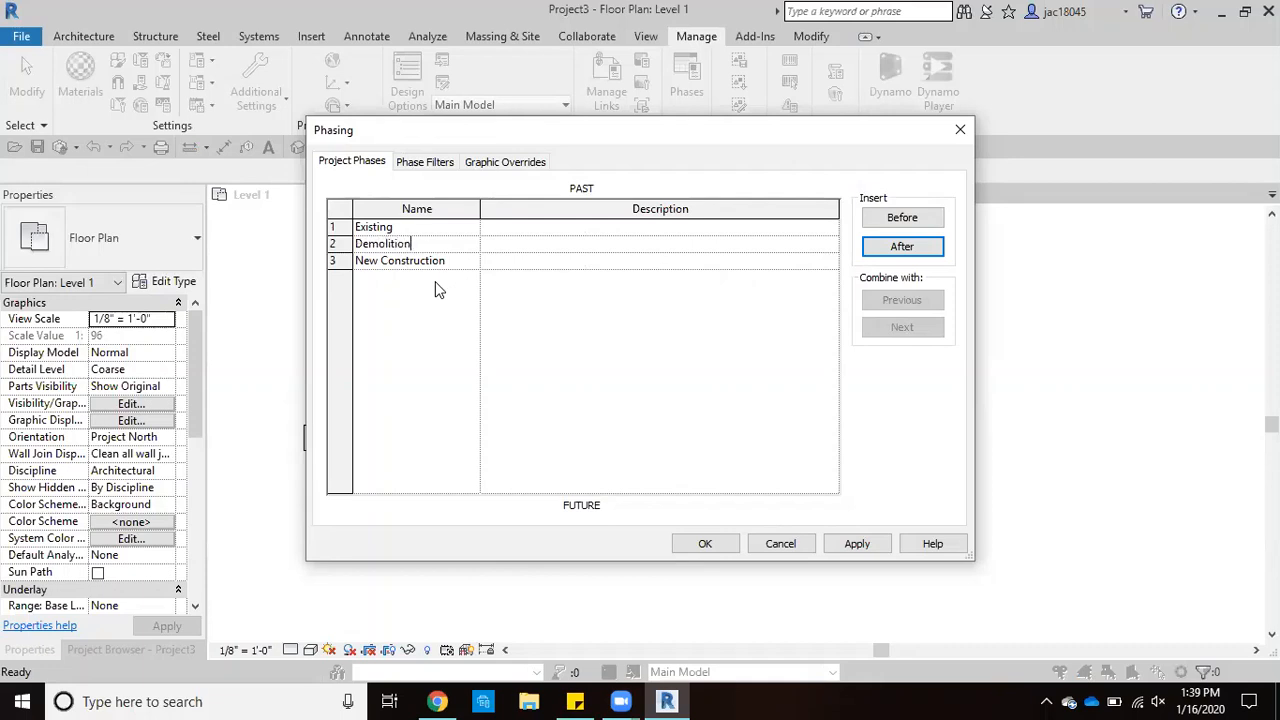
mouse_move(456, 292)
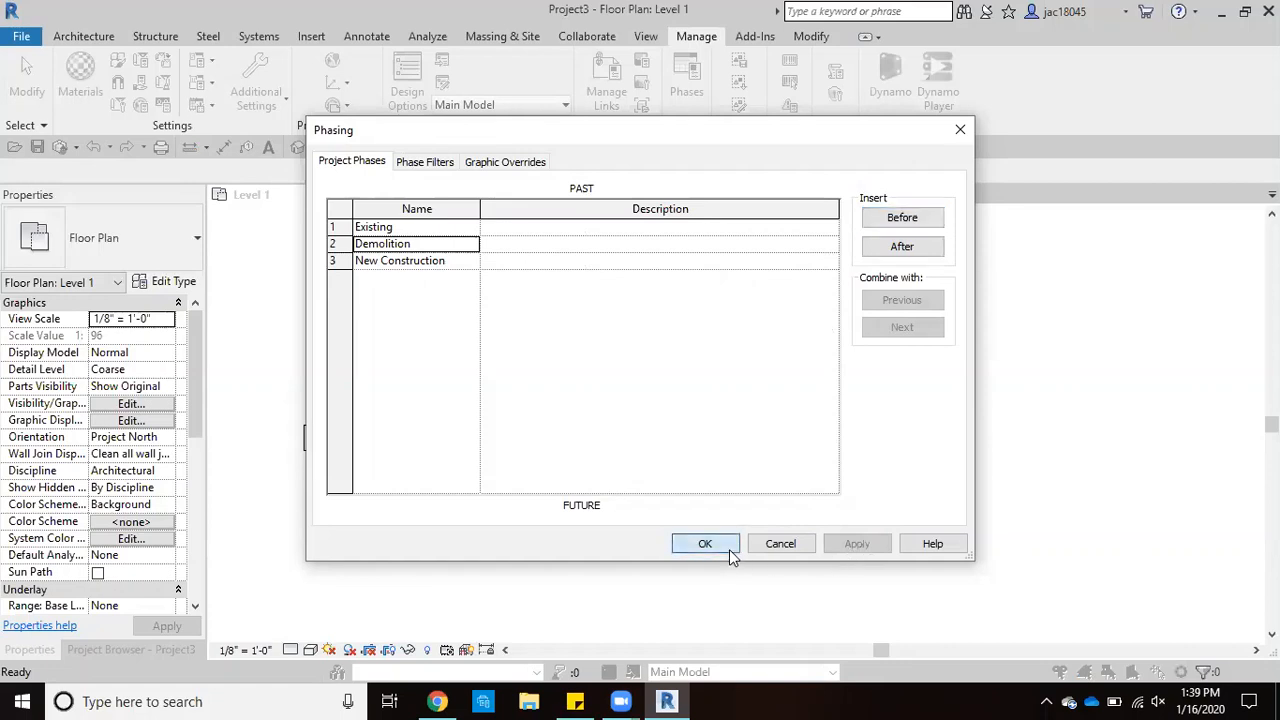
left_click(704, 544)
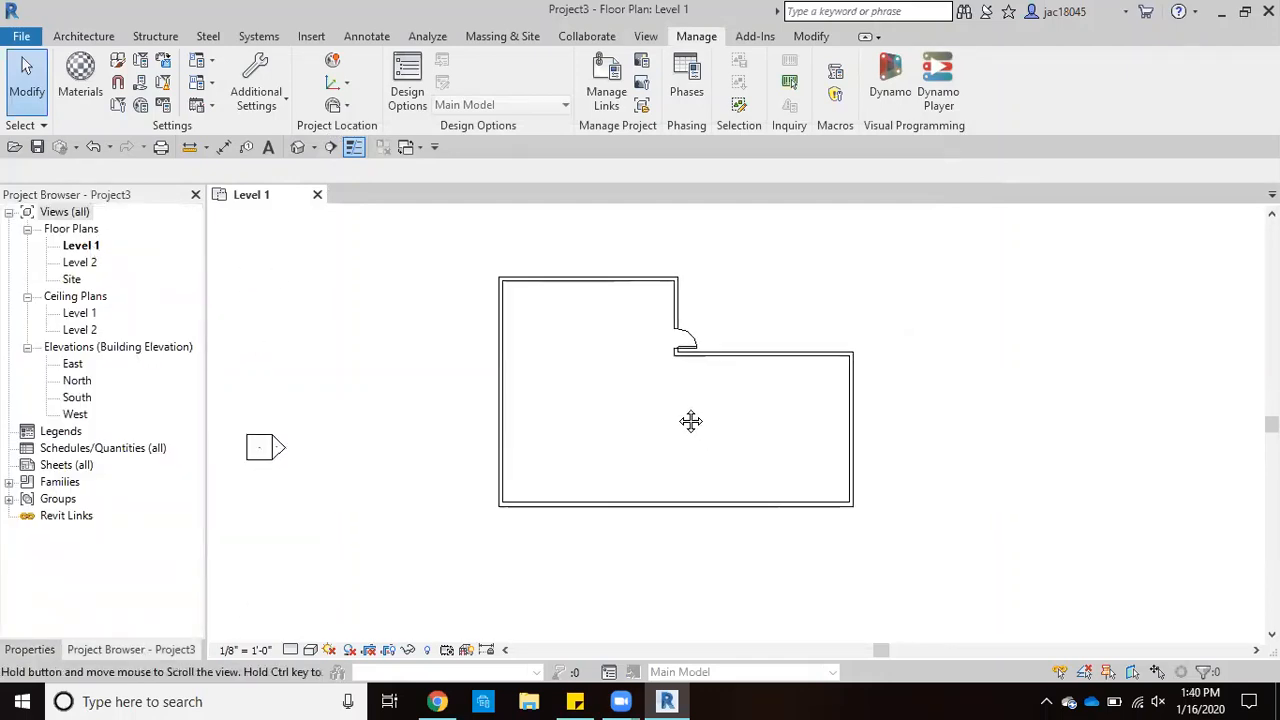
Duplicate the Level 1 floor plan from the Project Browser and name the copy Demolition
left_click(80, 244)
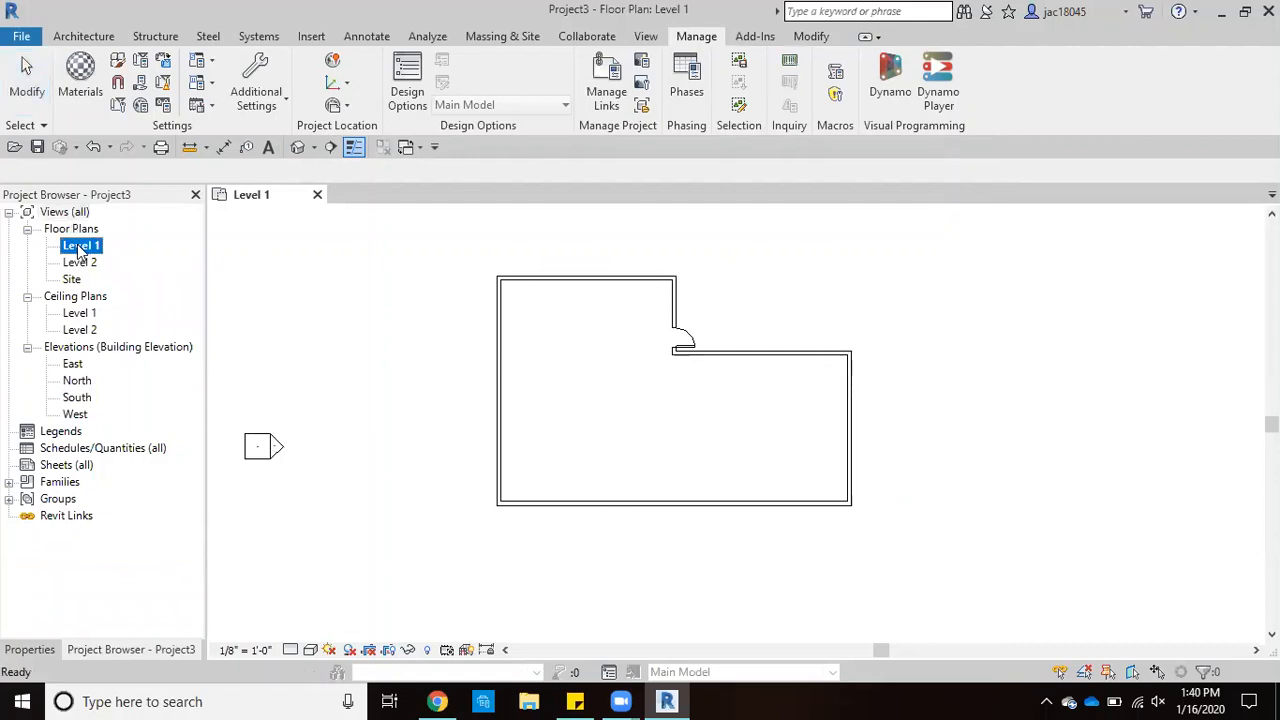
right_click(80, 244)
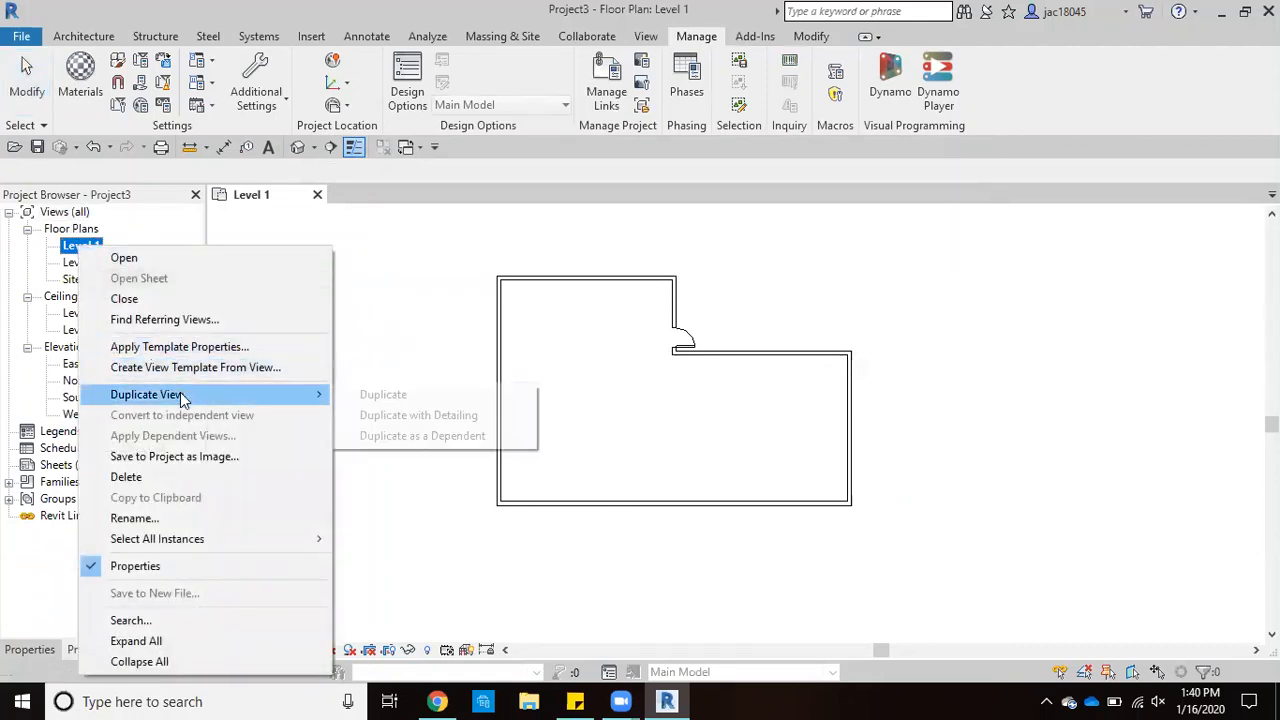
left_click(384, 394)
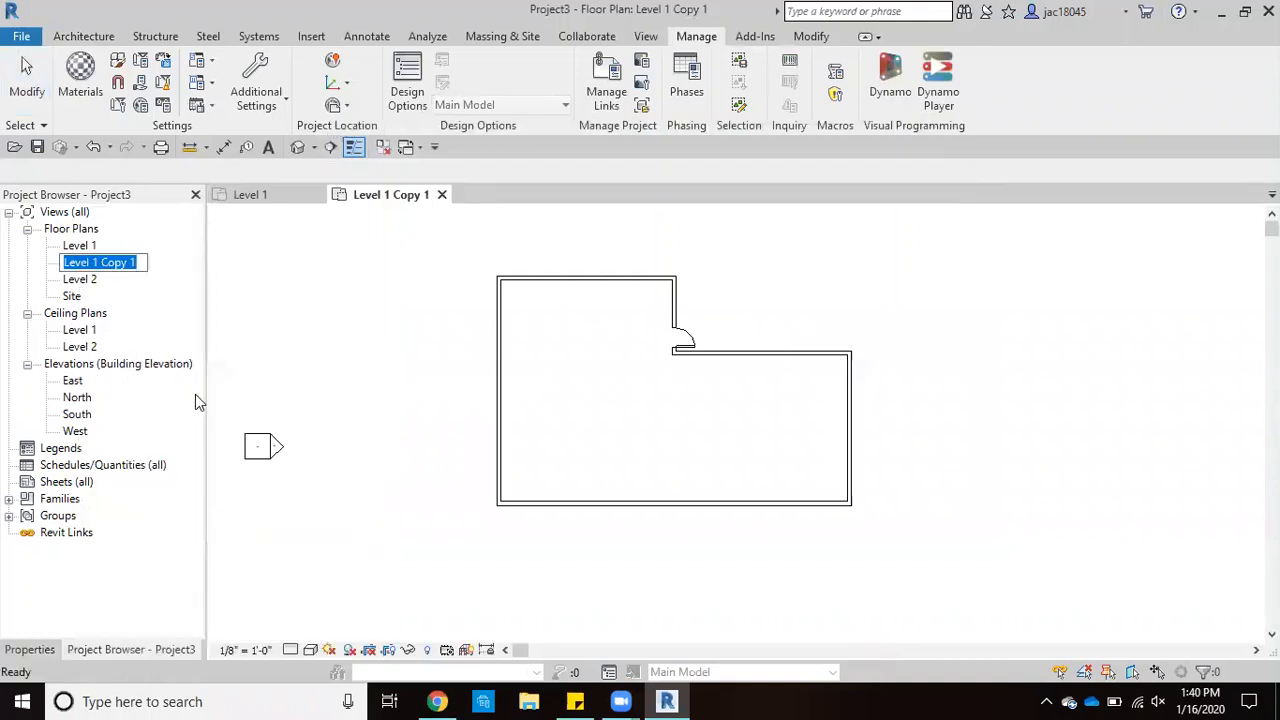
type("D")
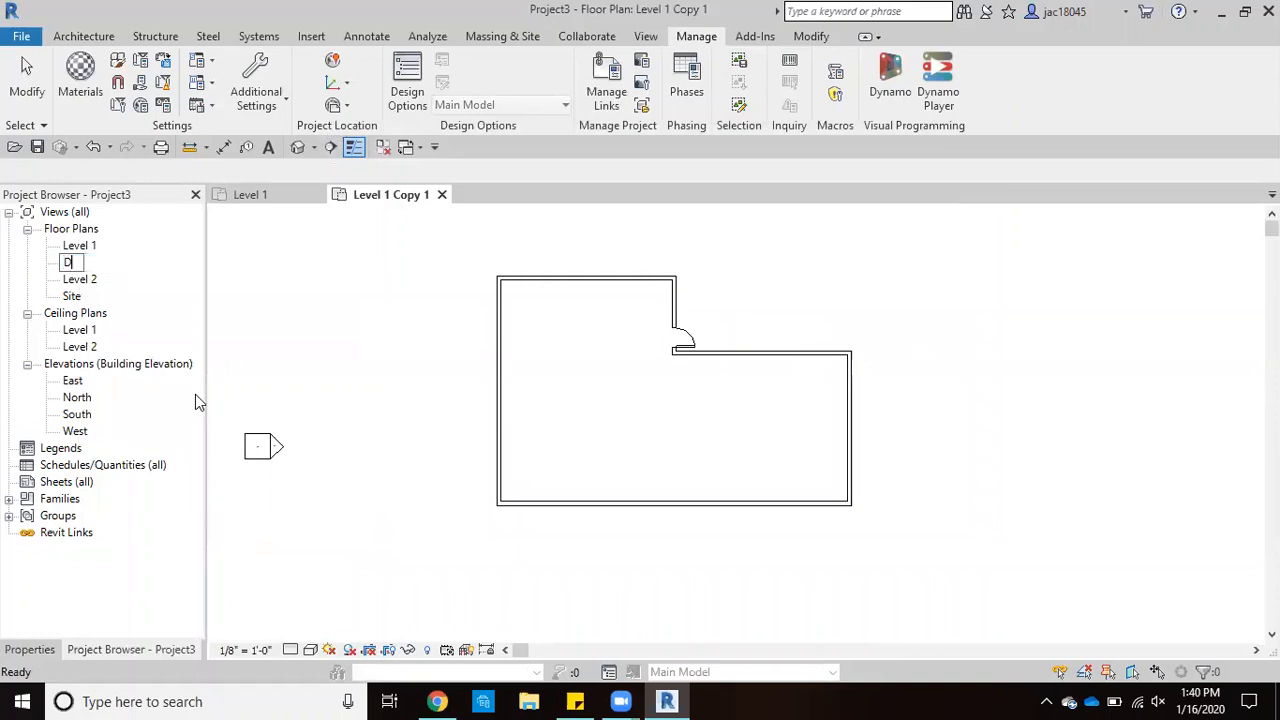
type("emolition")
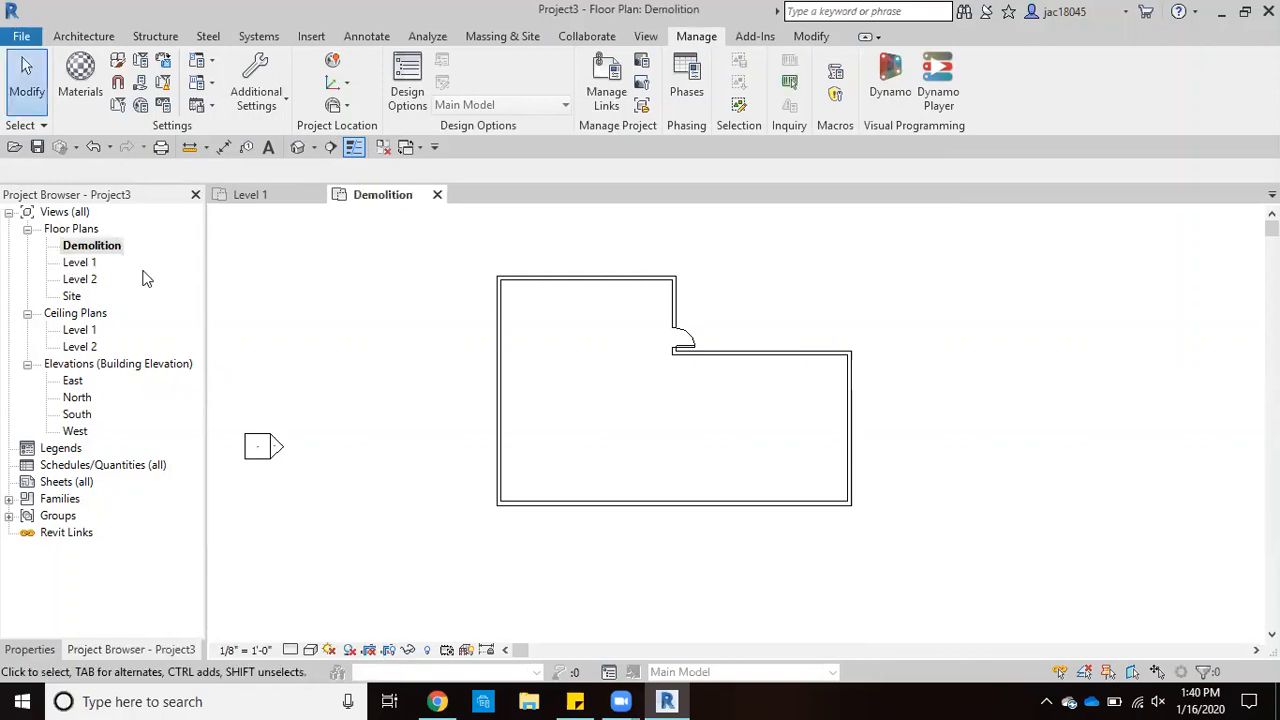
mouse_move(92, 270)
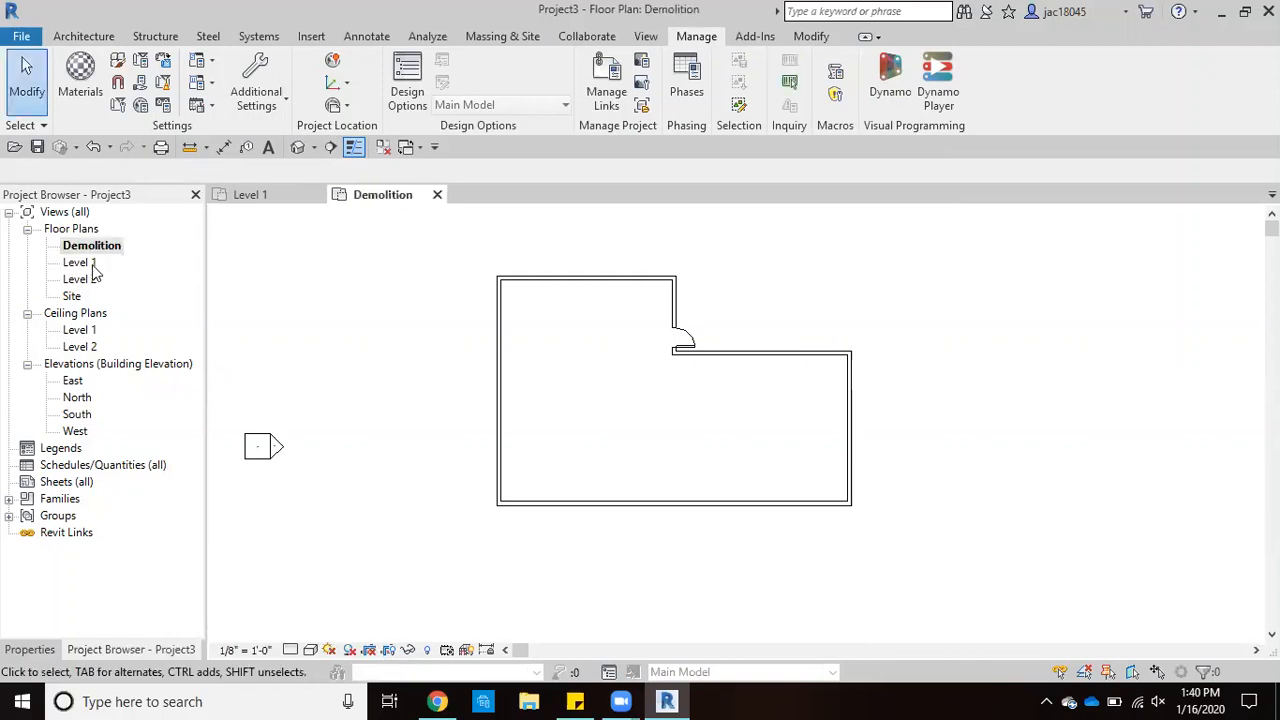
Rename the original Level 1 floor plan to Existing in the Project Browser
left_click(76, 262)
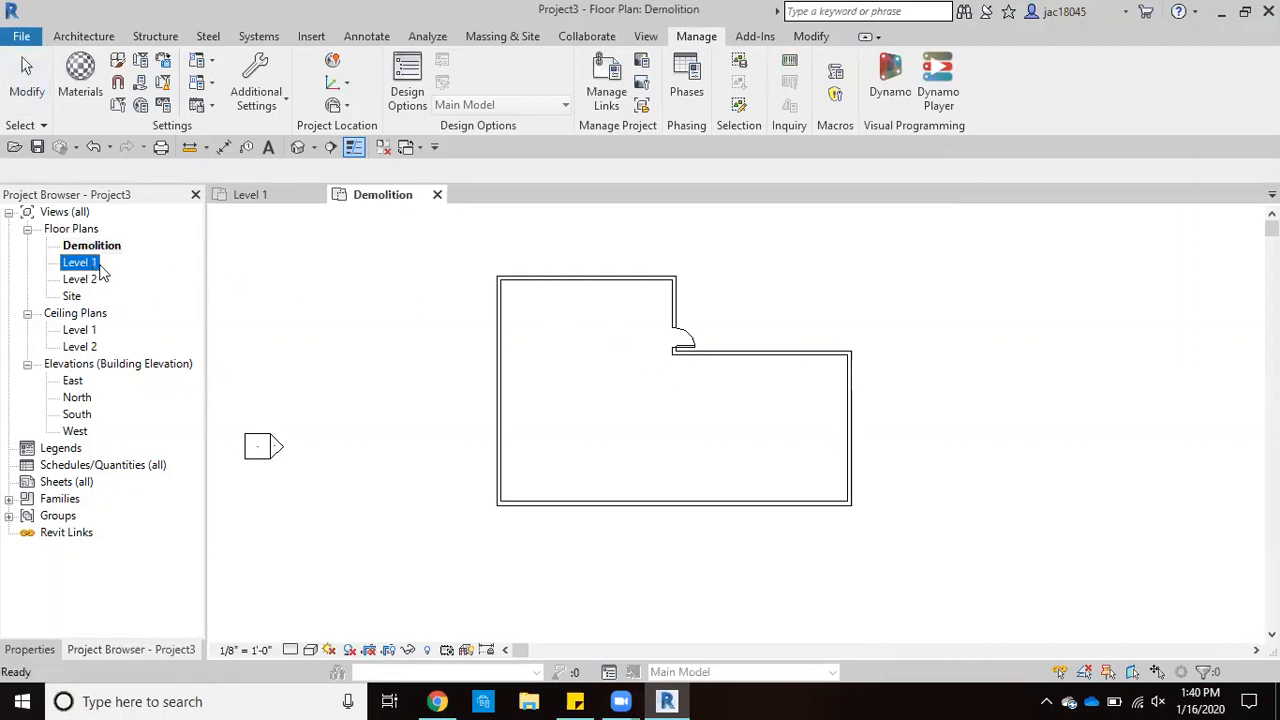
right_click(80, 262)
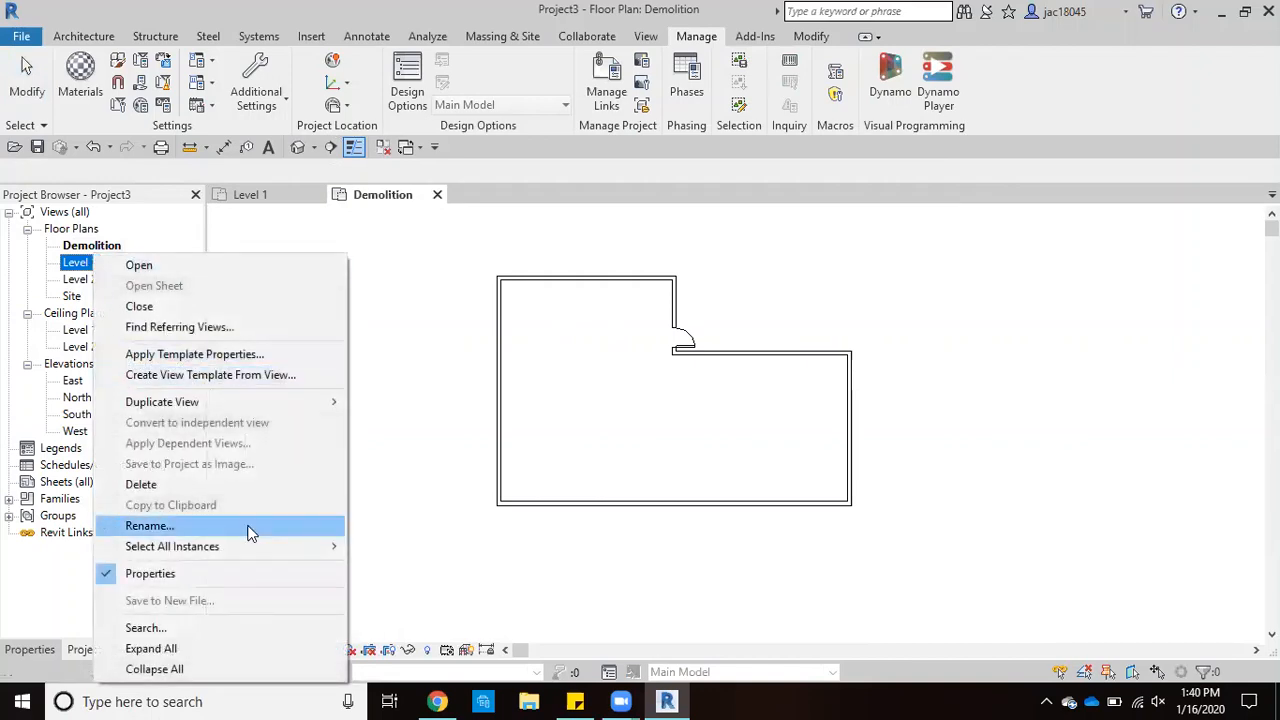
left_click(148, 524)
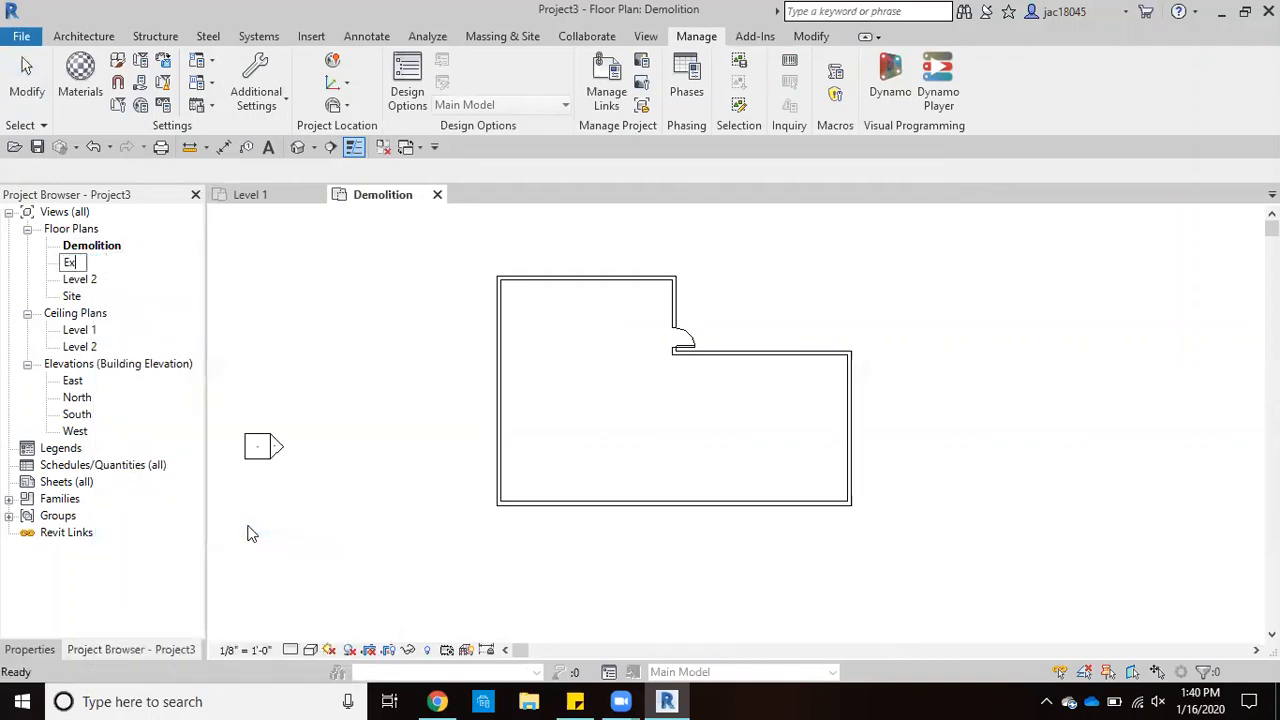
type("Existing")
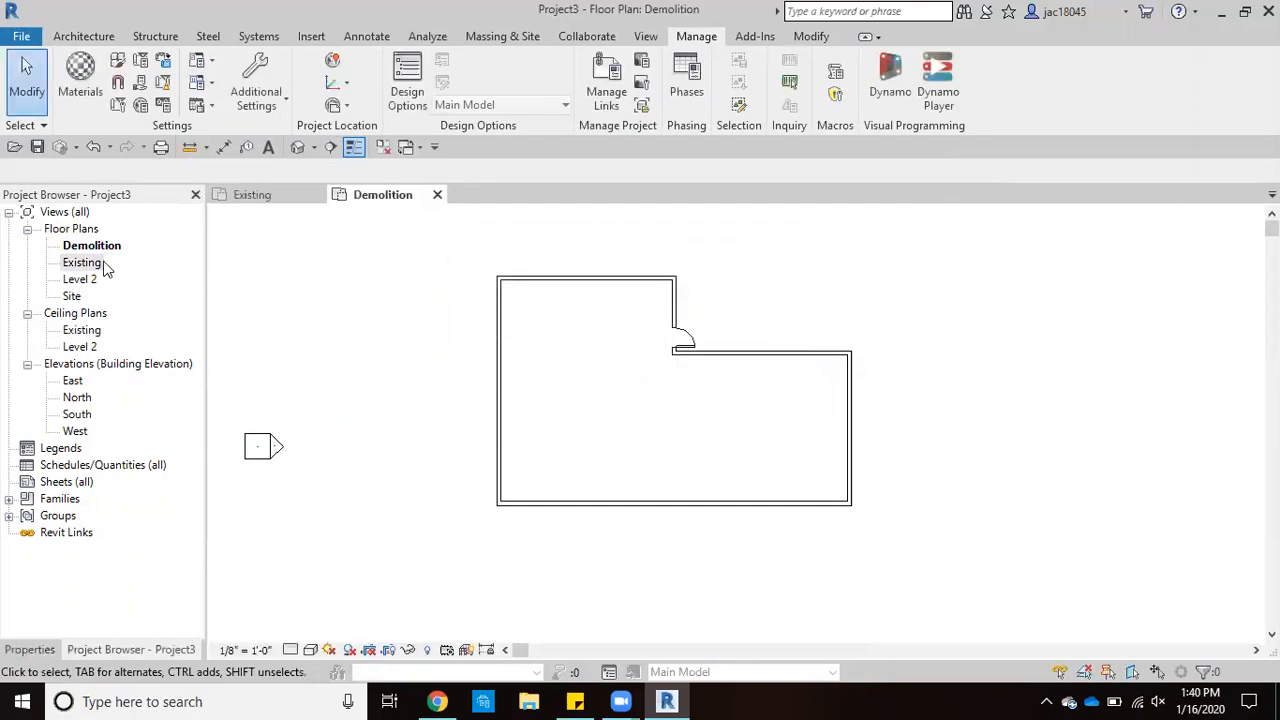
Duplicate the Existing floor plan and rename the copy New Construction
right_click(80, 262)
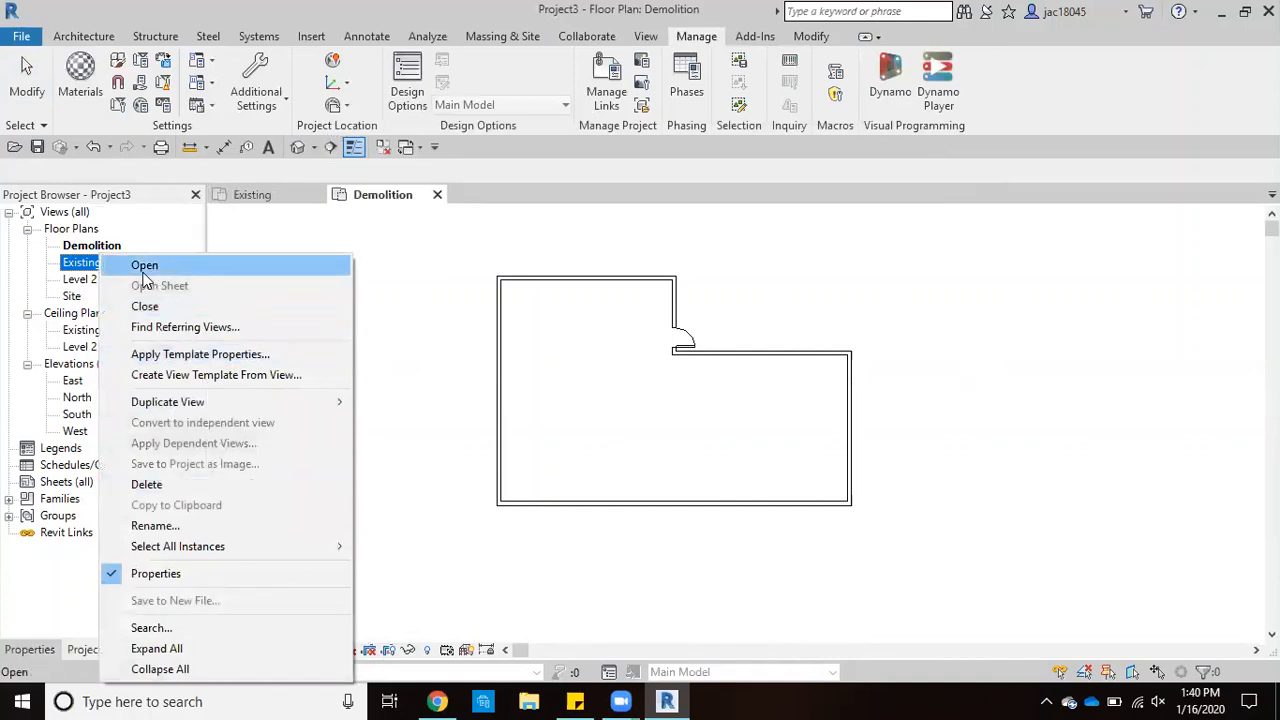
mouse_move(168, 402)
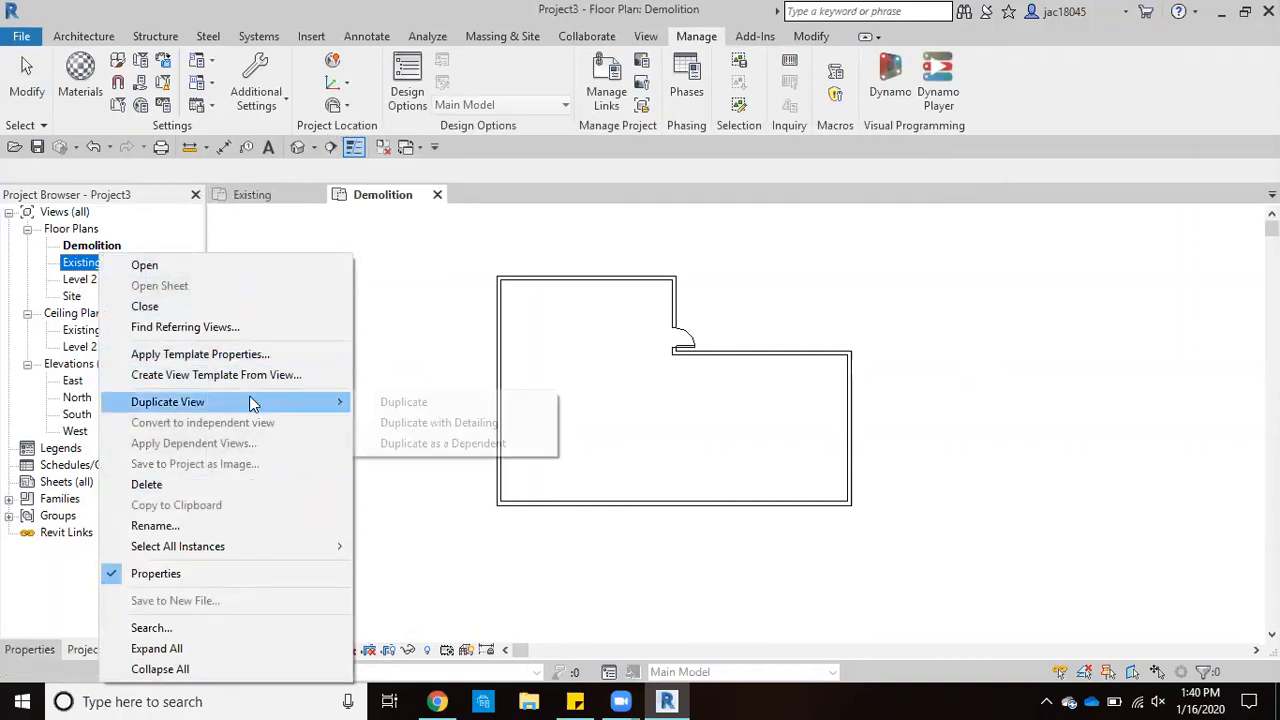
left_click(404, 402)
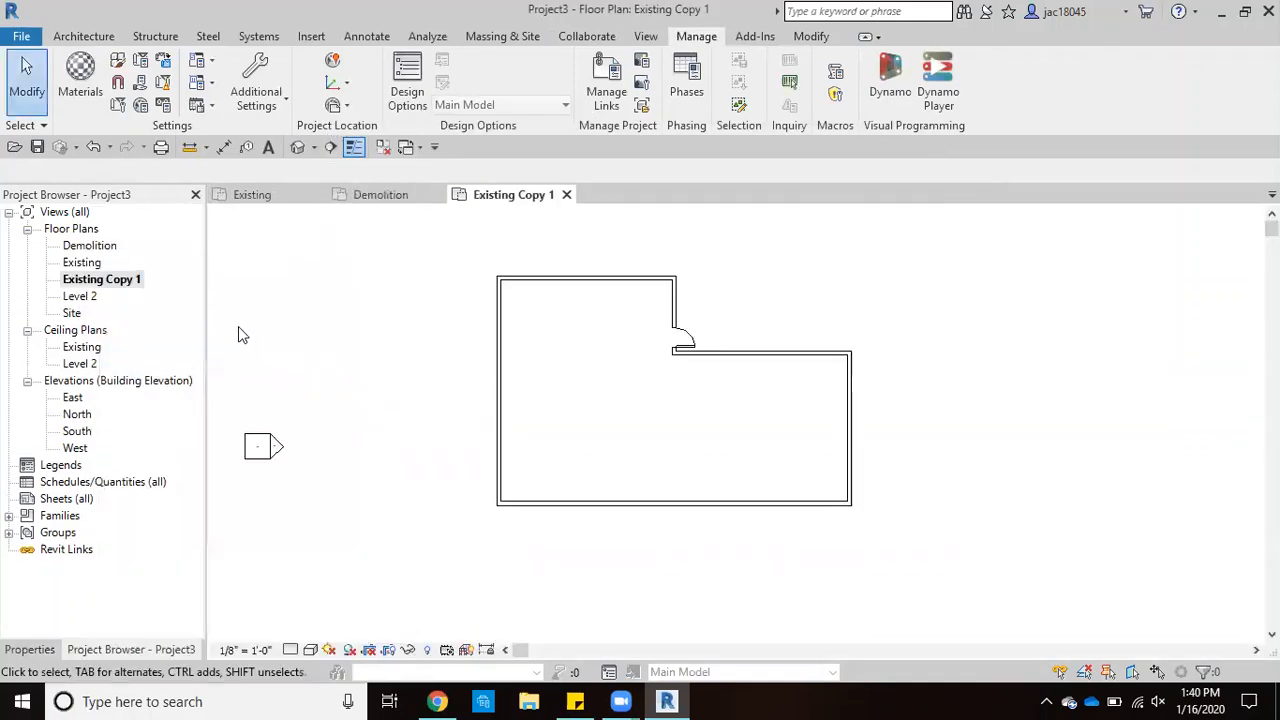
right_click(100, 280)
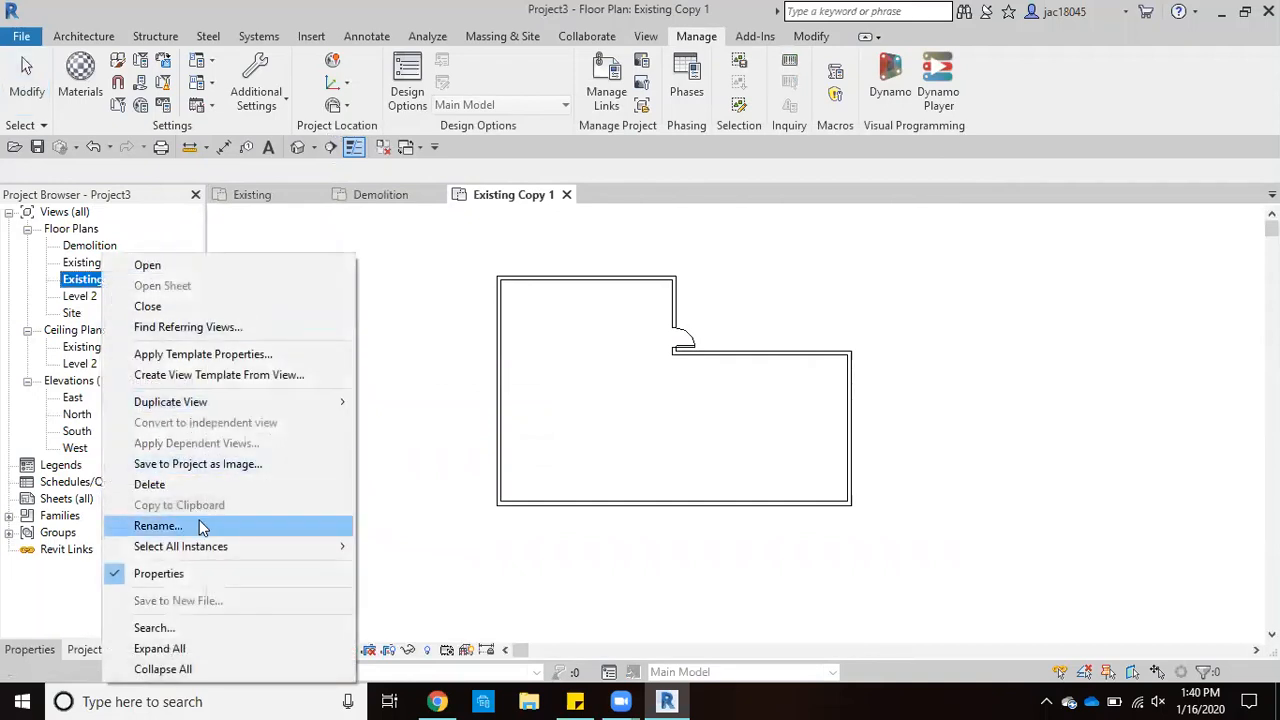
left_click(156, 524)
type("New Construction")
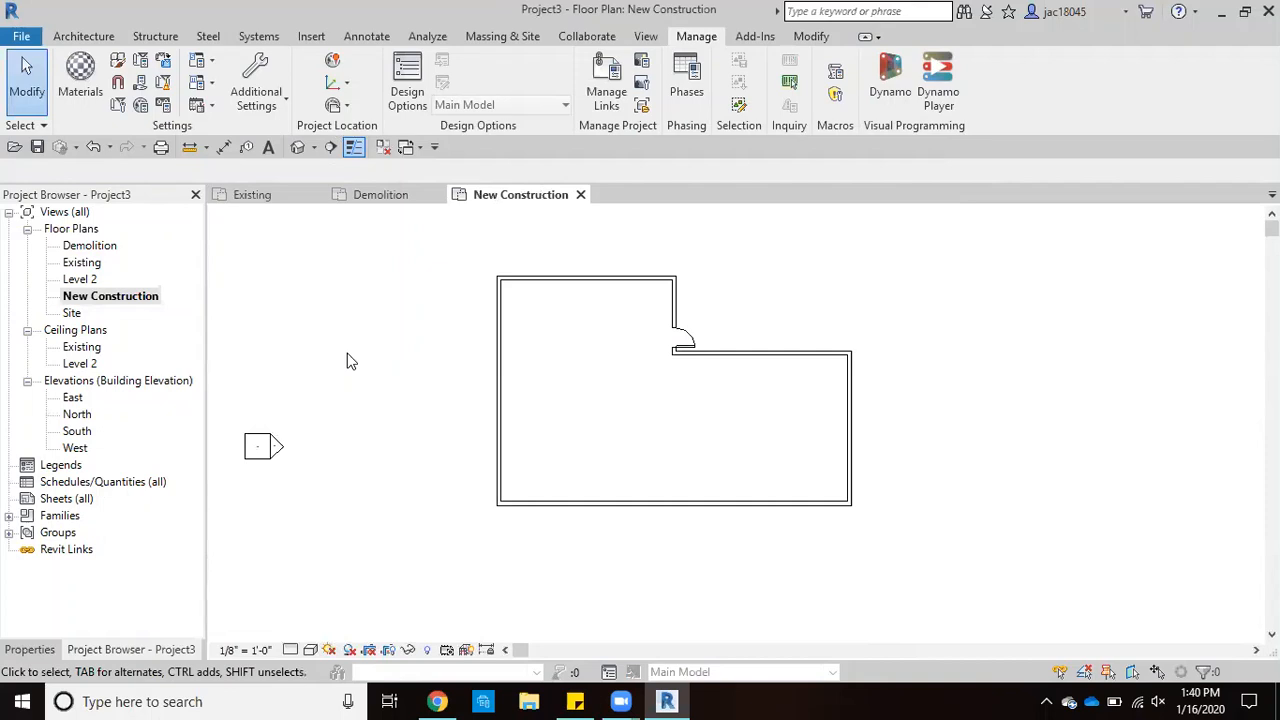
mouse_move(276, 316)
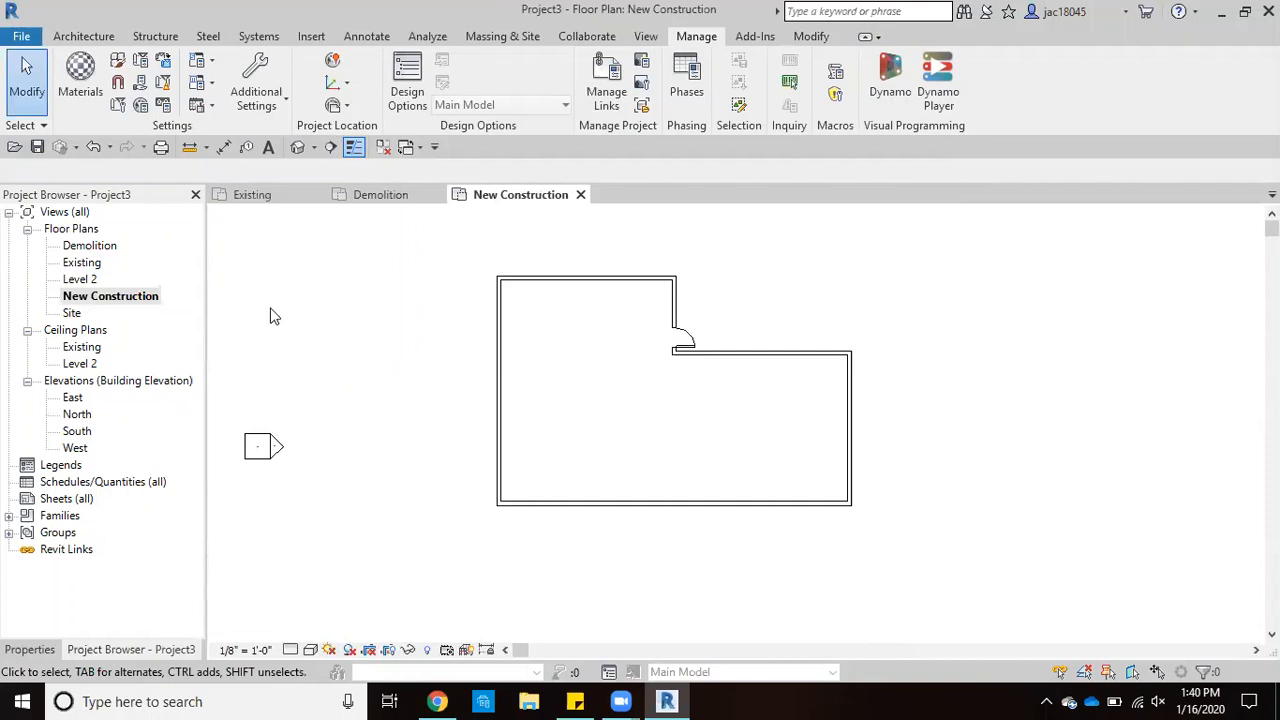
mouse_move(172, 304)
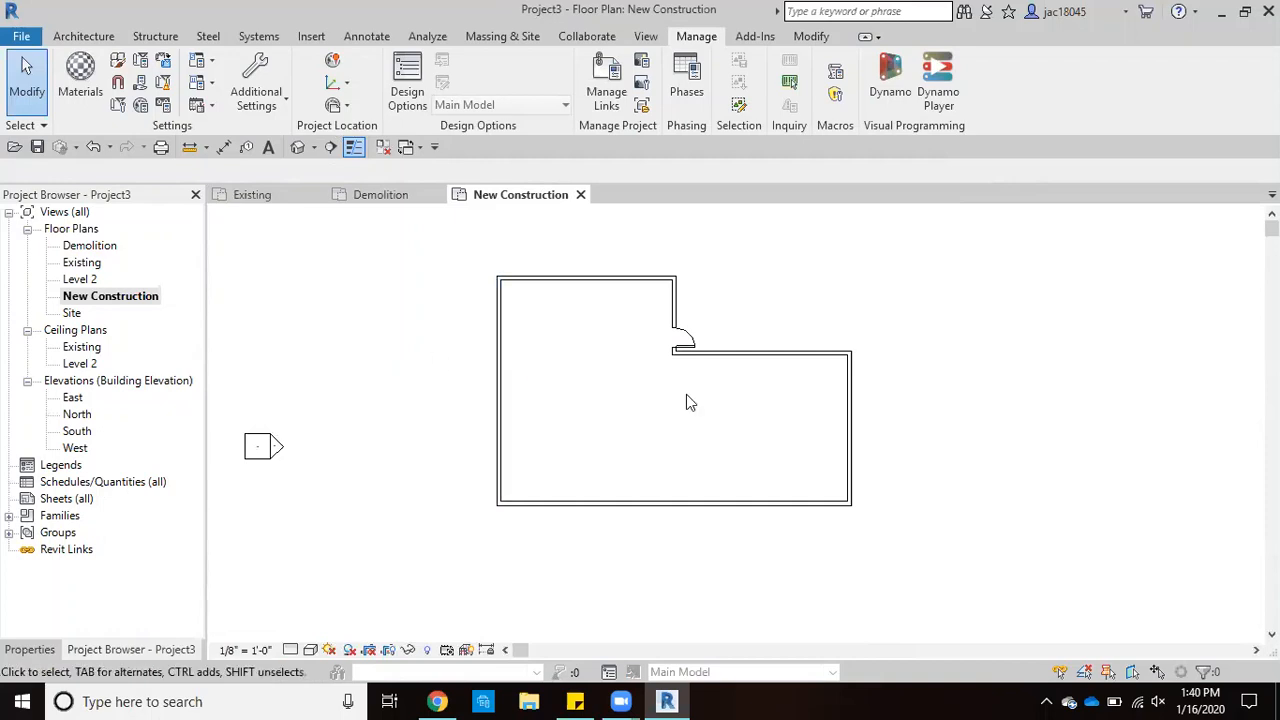
mouse_move(654, 364)
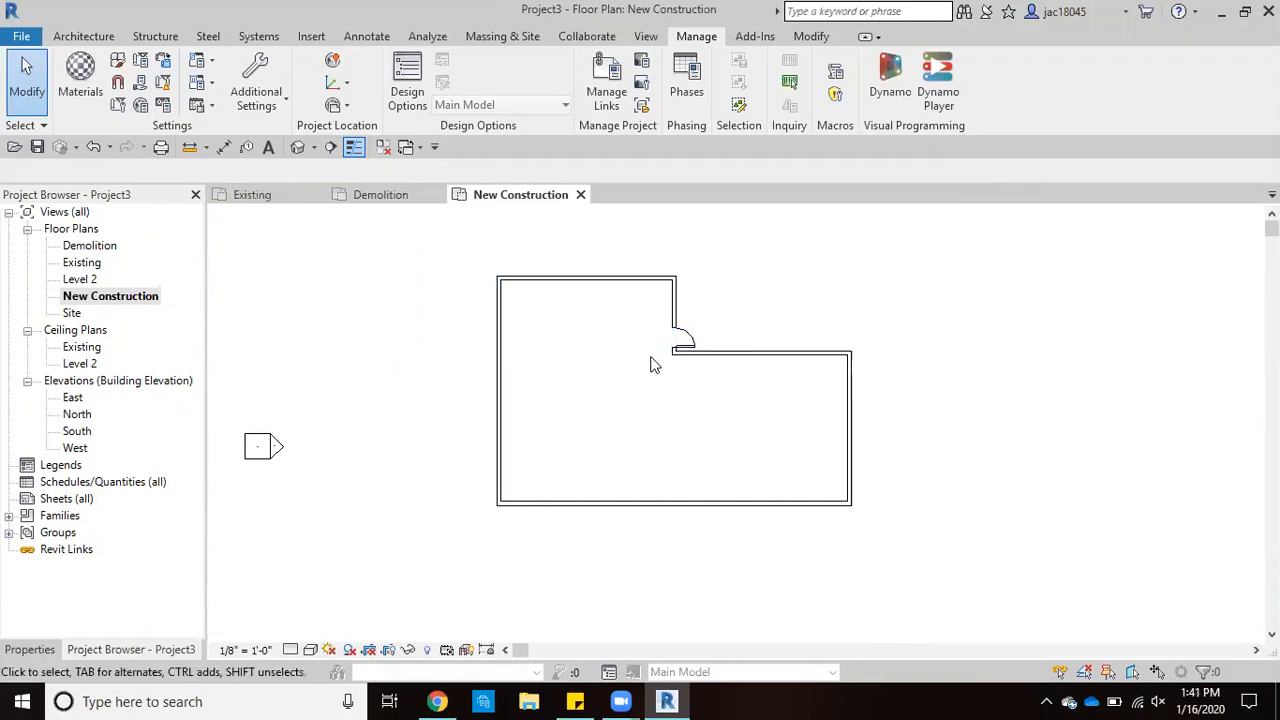
mouse_move(144, 310)
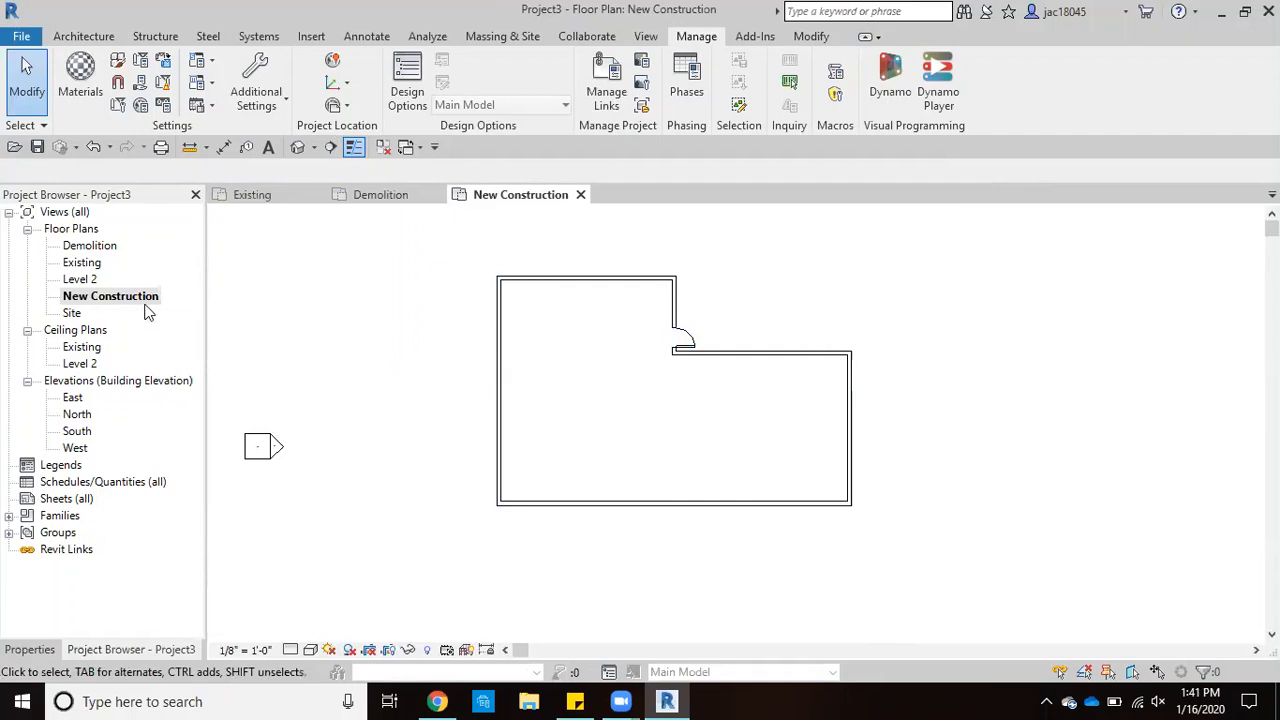
mouse_move(104, 272)
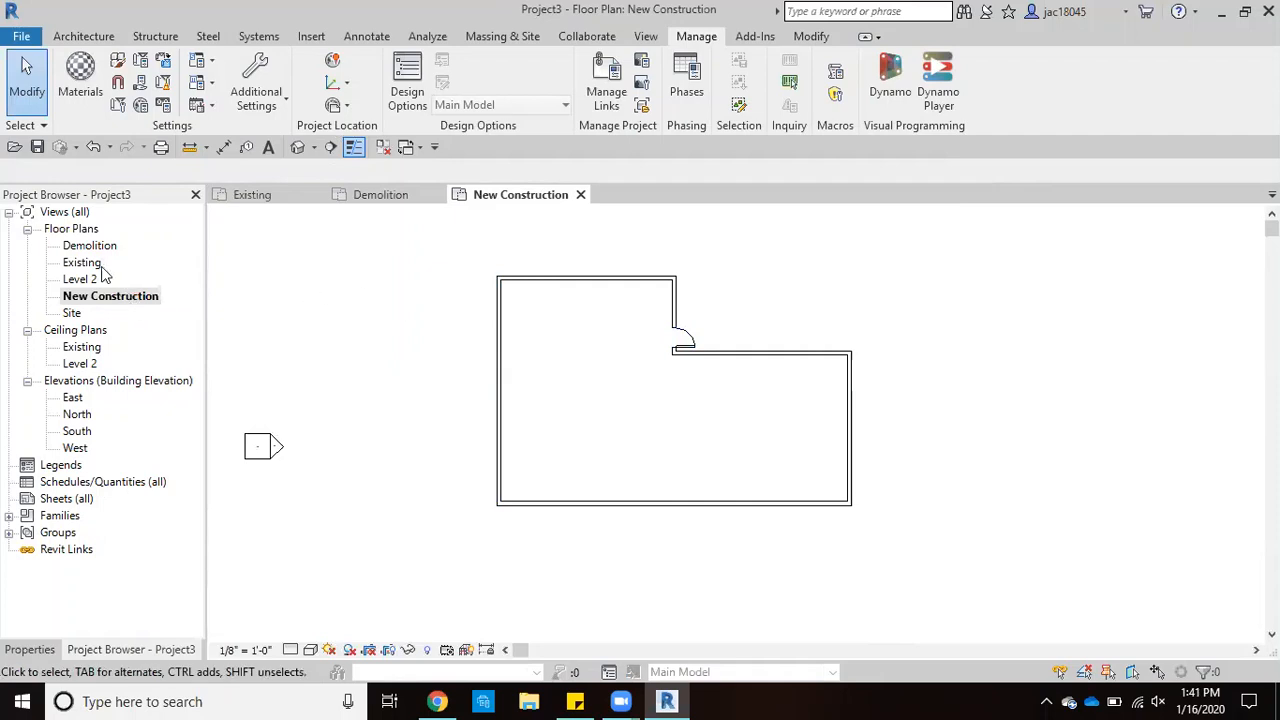
Set the Existing floor plan's Phase property to Existing
double_click(82, 262)
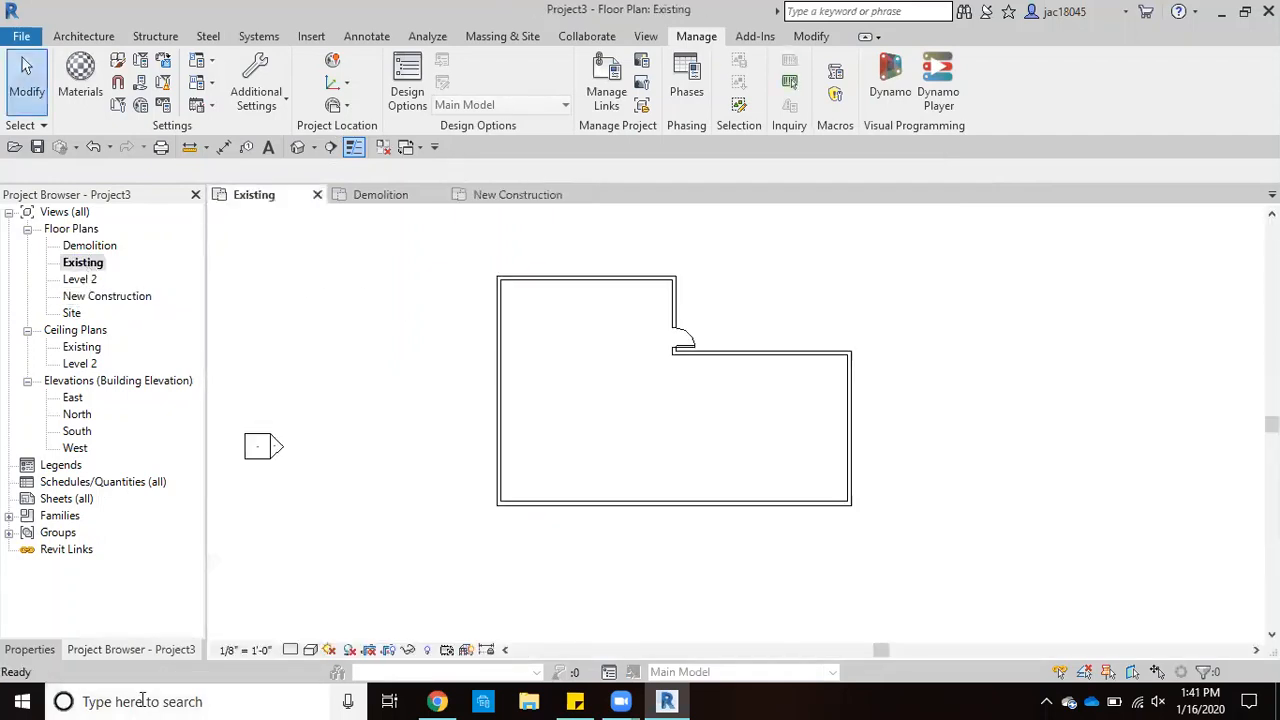
left_click(30, 648)
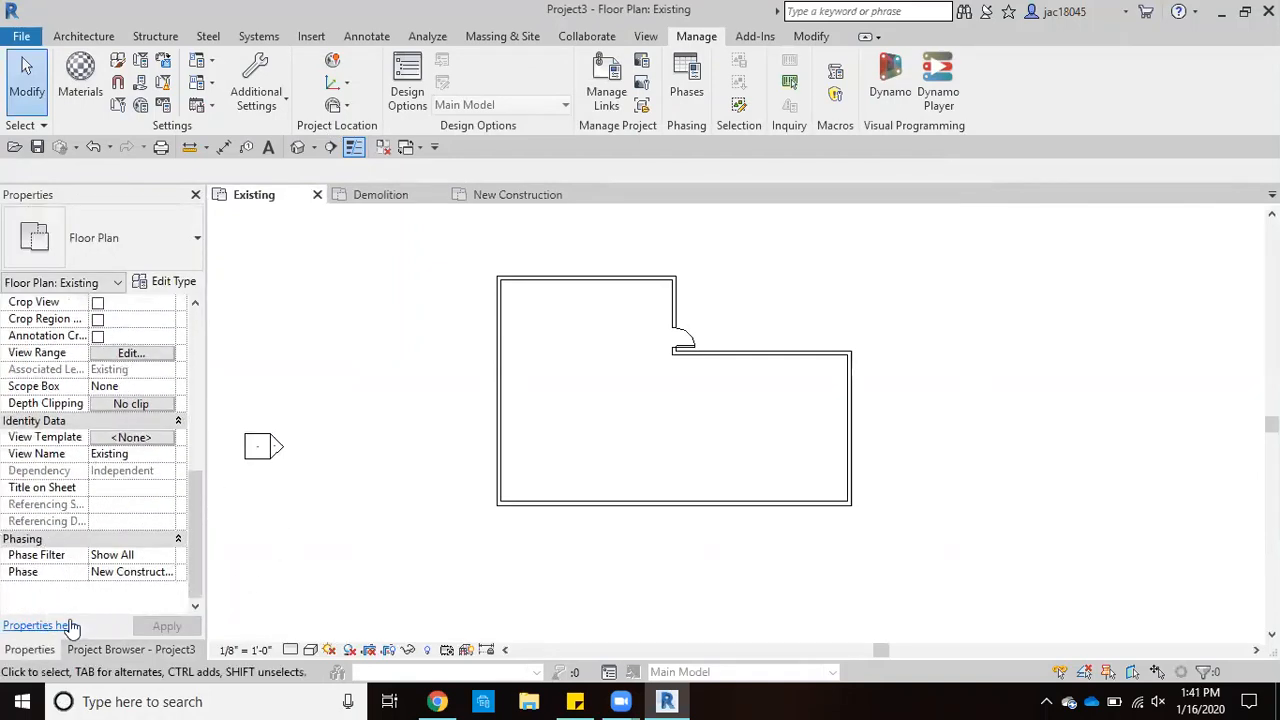
mouse_move(70, 572)
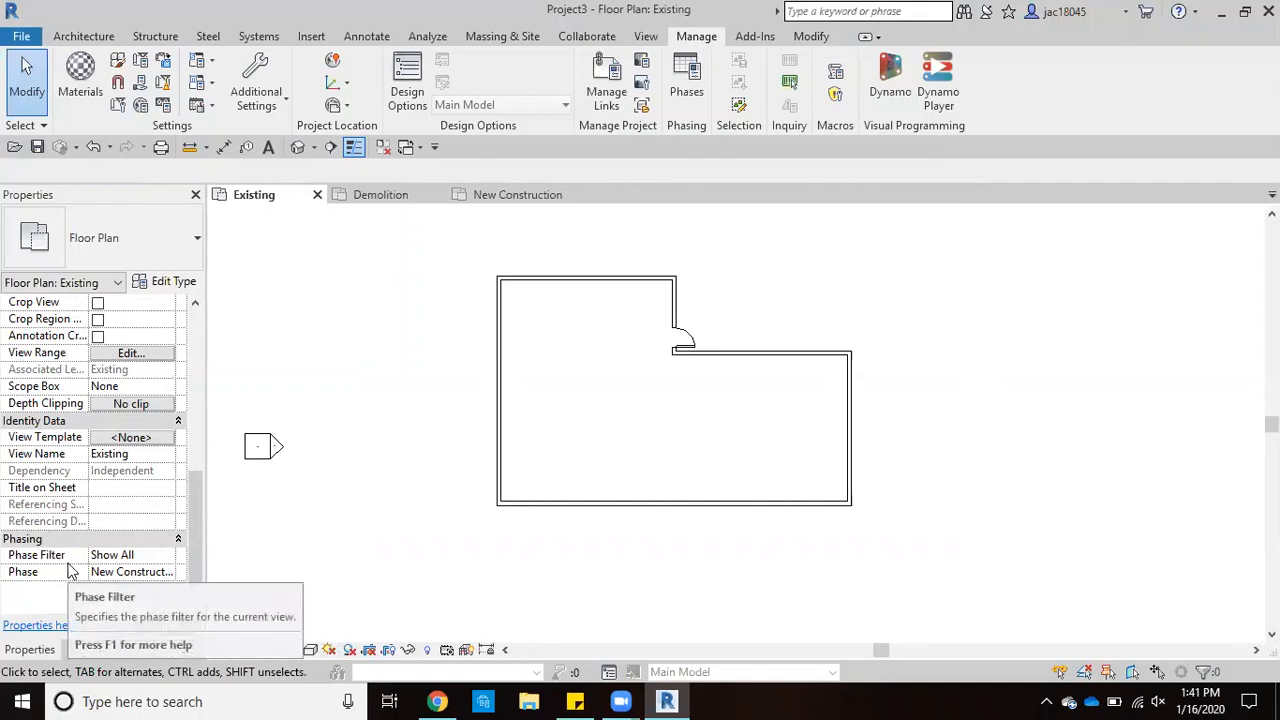
mouse_move(796, 324)
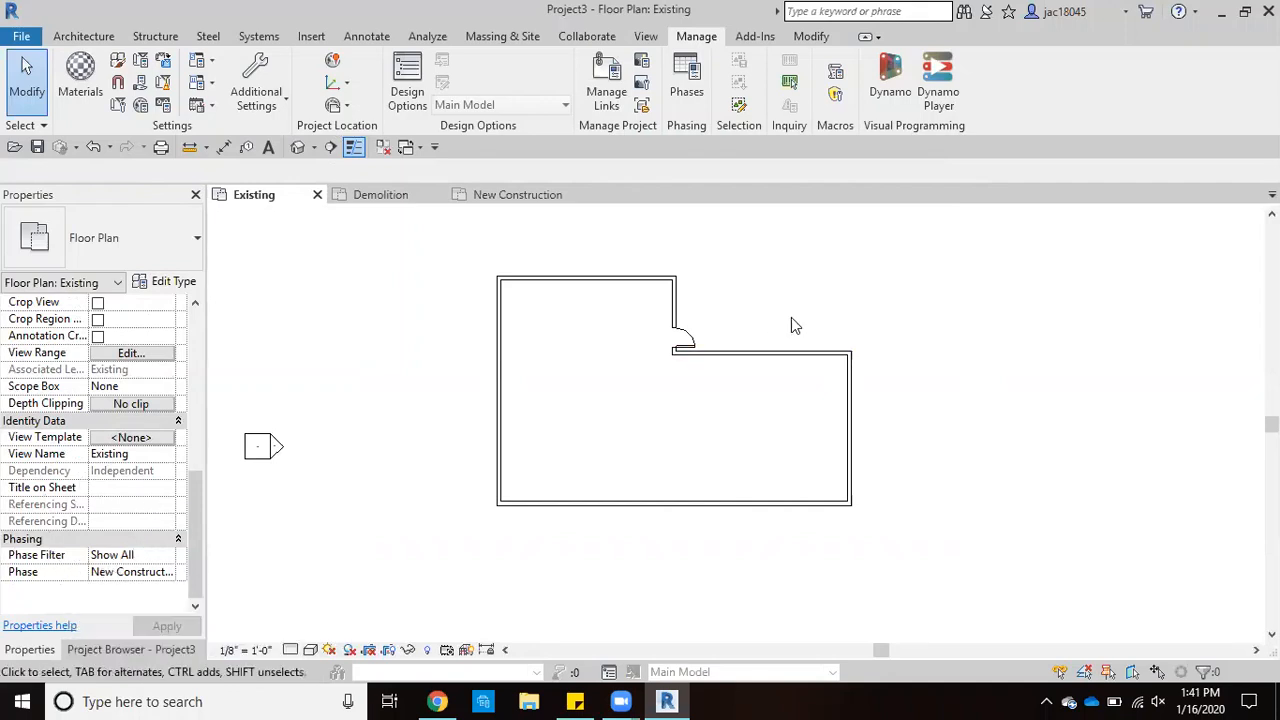
mouse_move(156, 580)
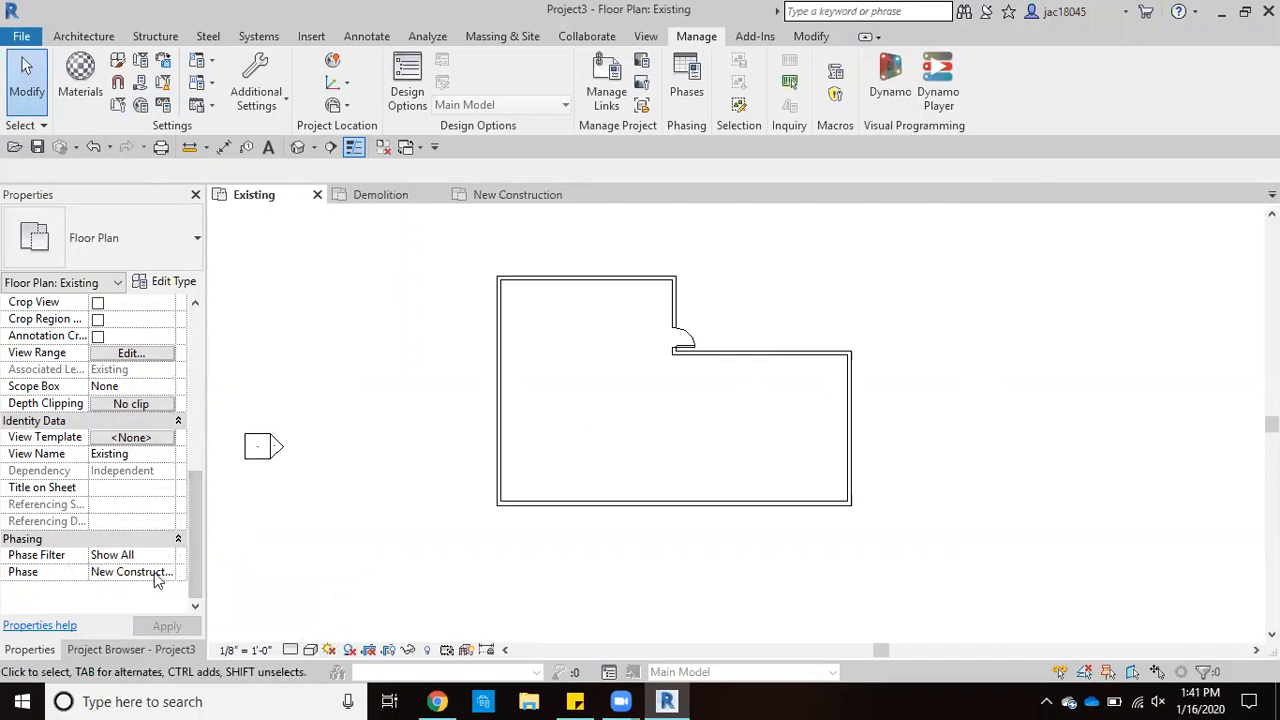
left_click(168, 572)
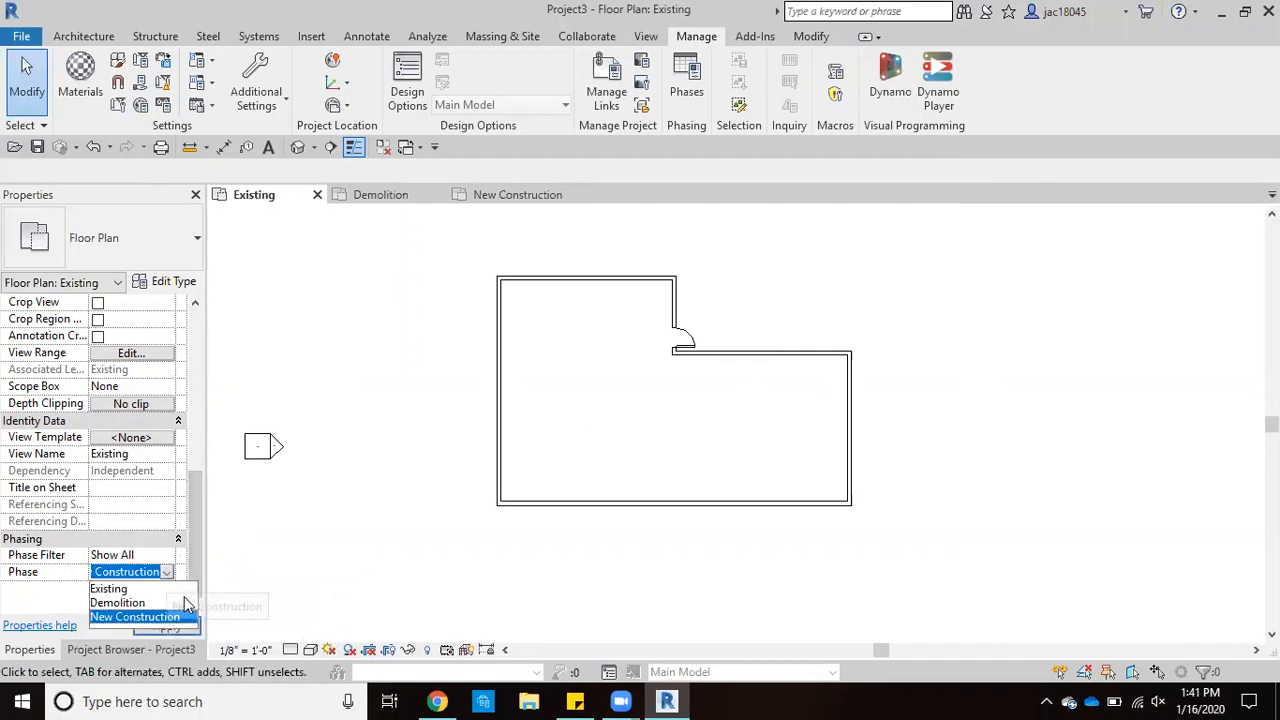
left_click(108, 588)
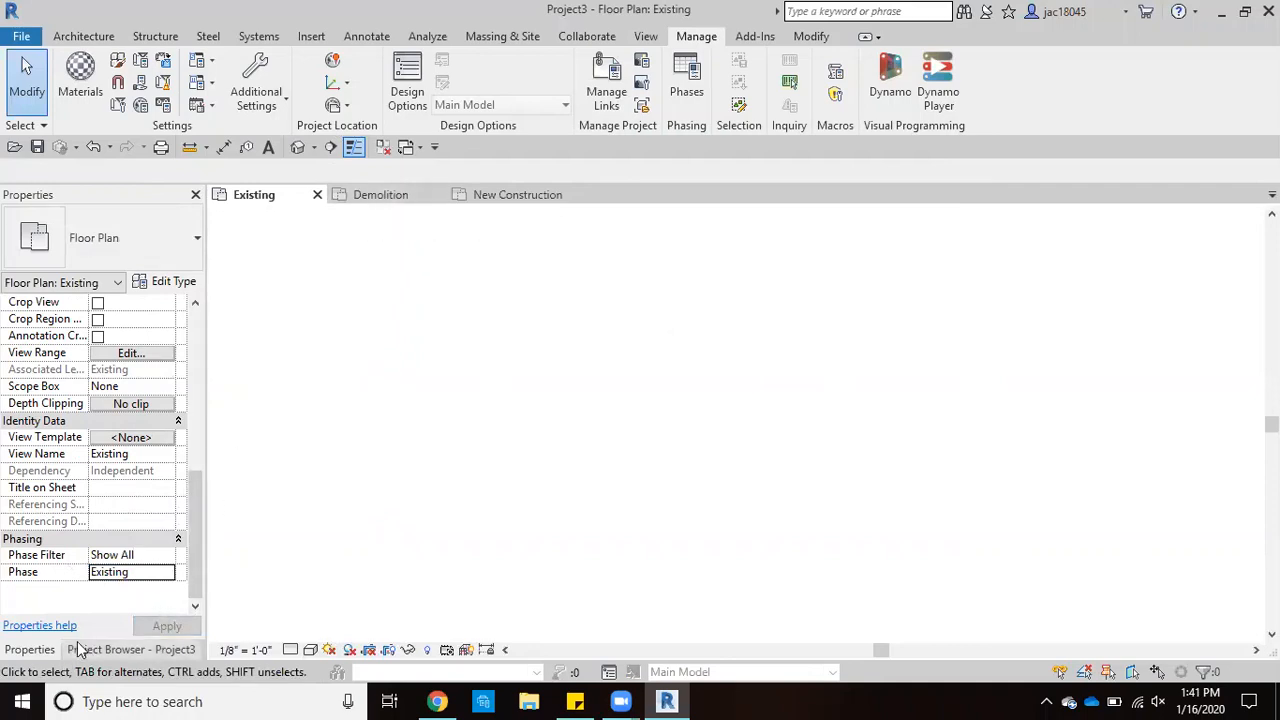
Set the Demolition floor plan's Phase property to Demolition
left_click(130, 648)
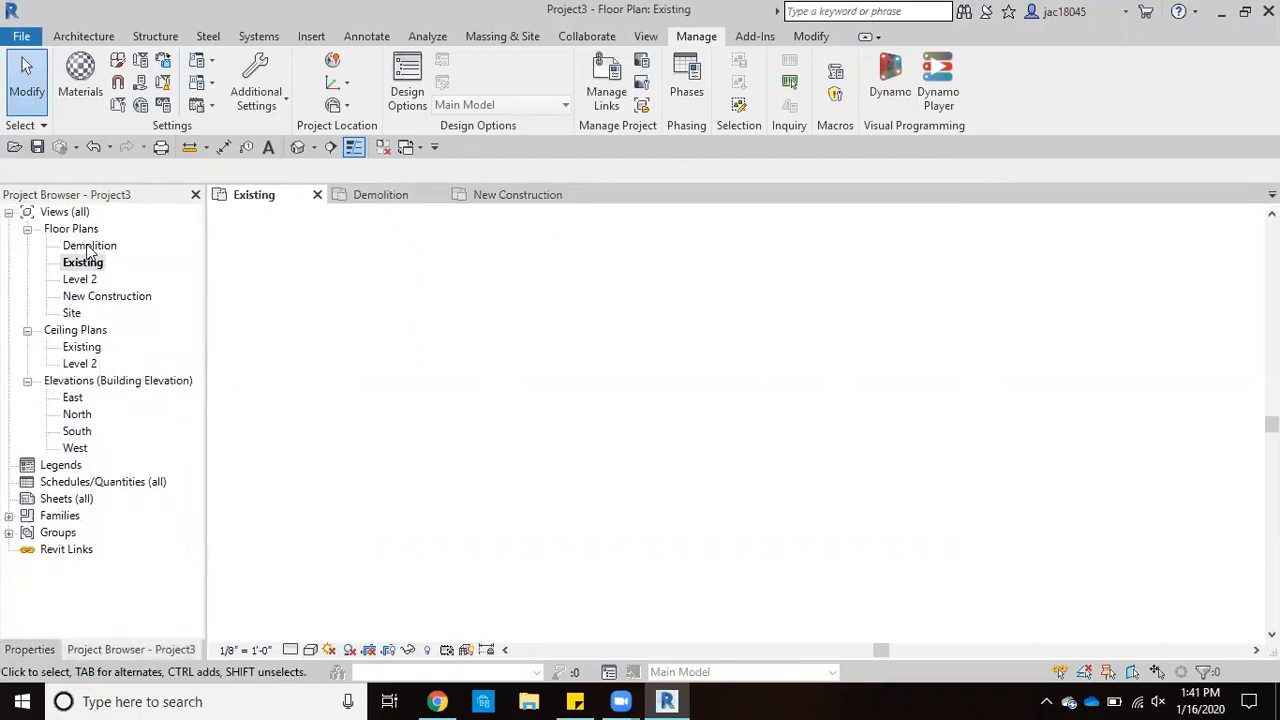
left_click(88, 244)
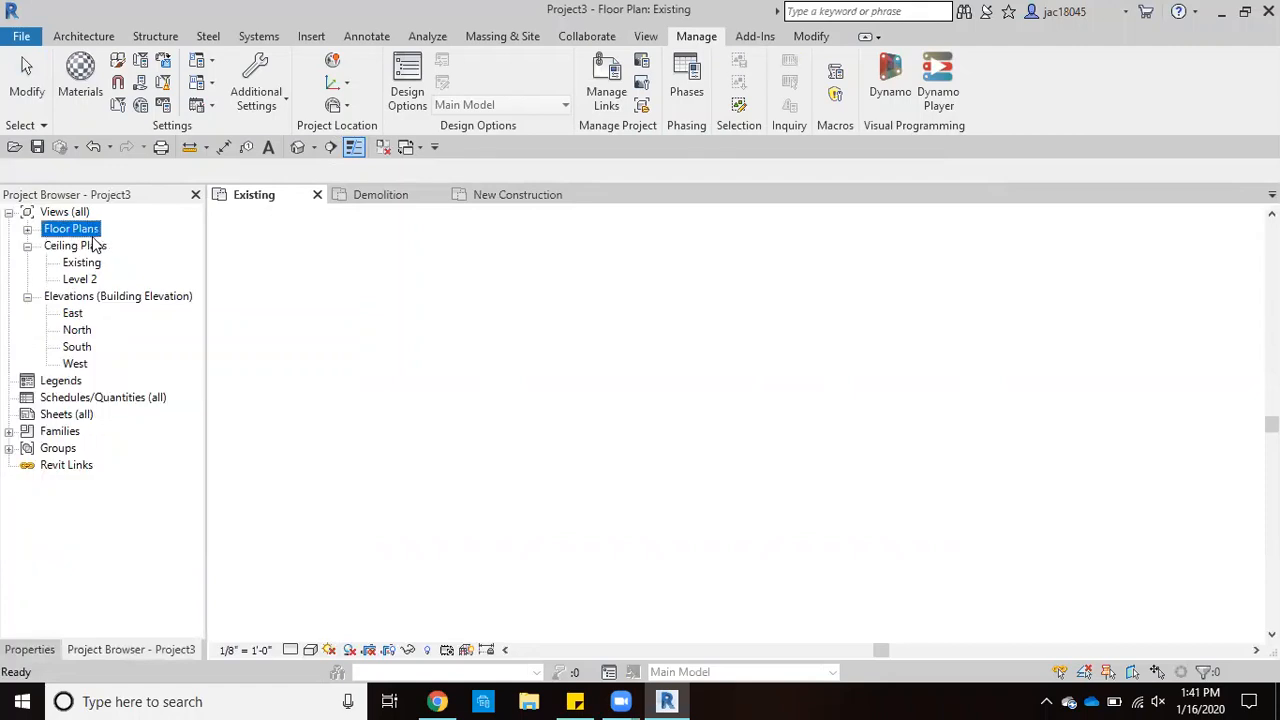
left_click(28, 228)
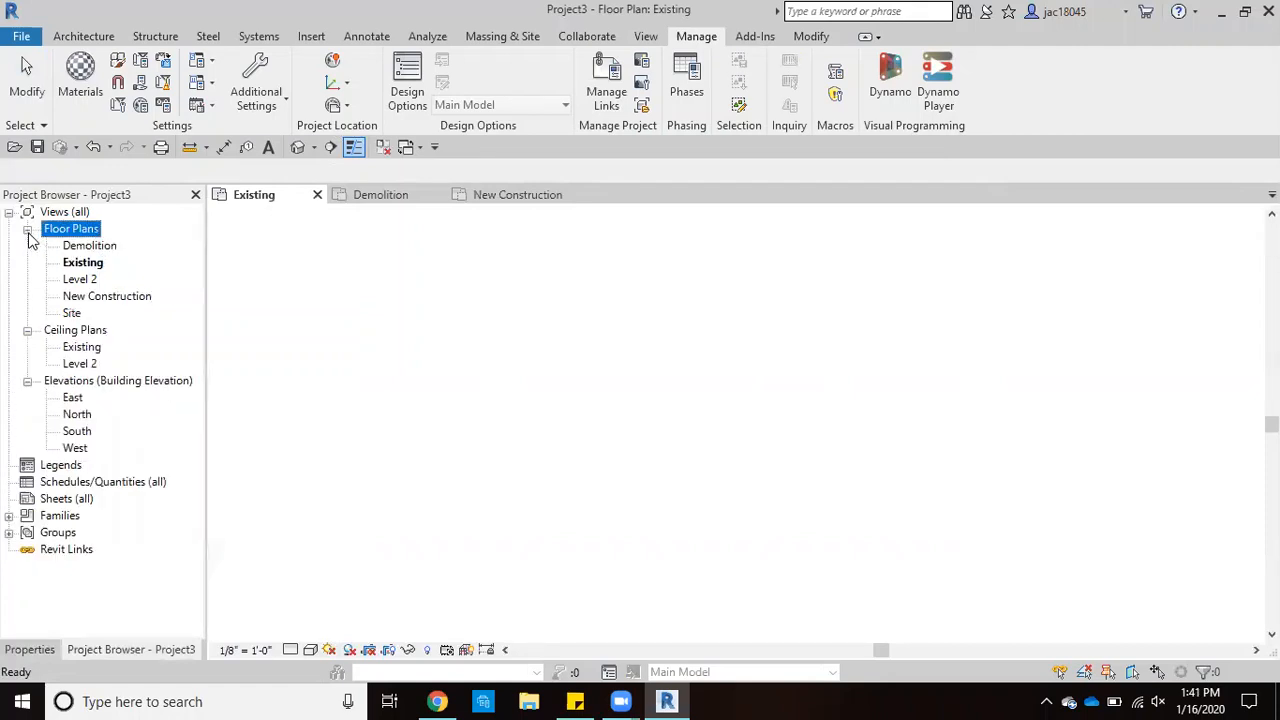
double_click(88, 244)
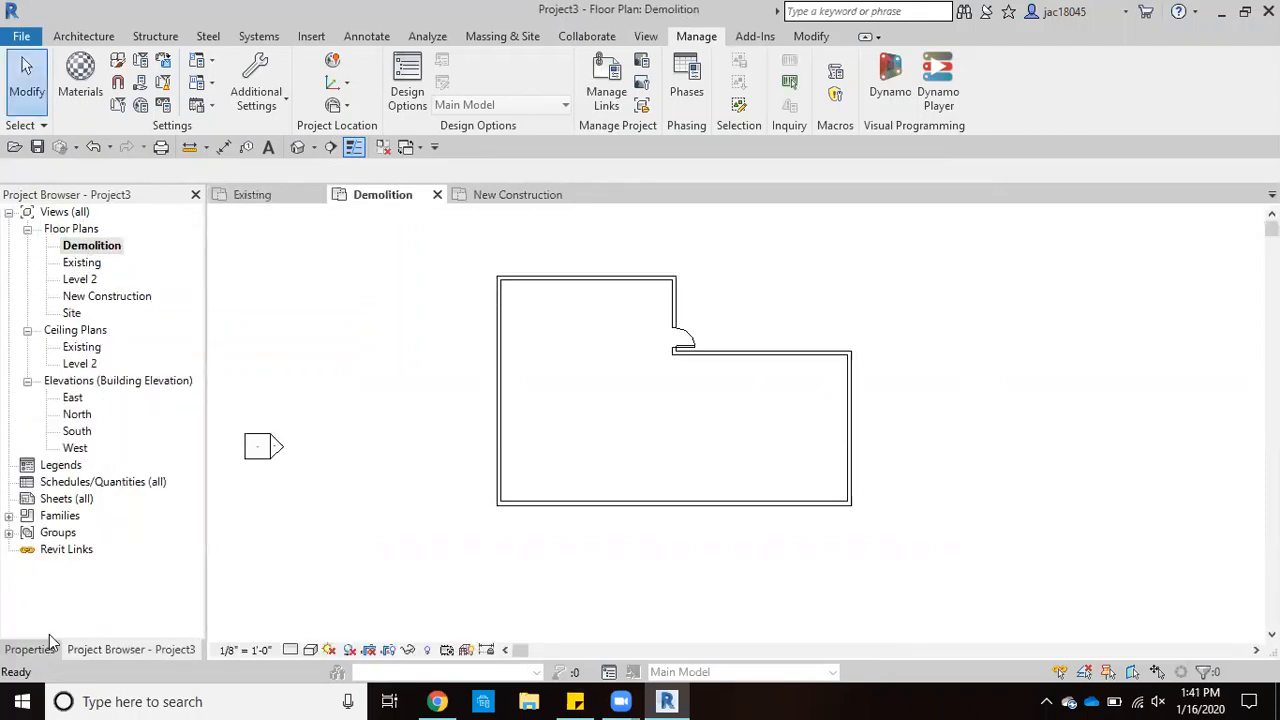
left_click(28, 648)
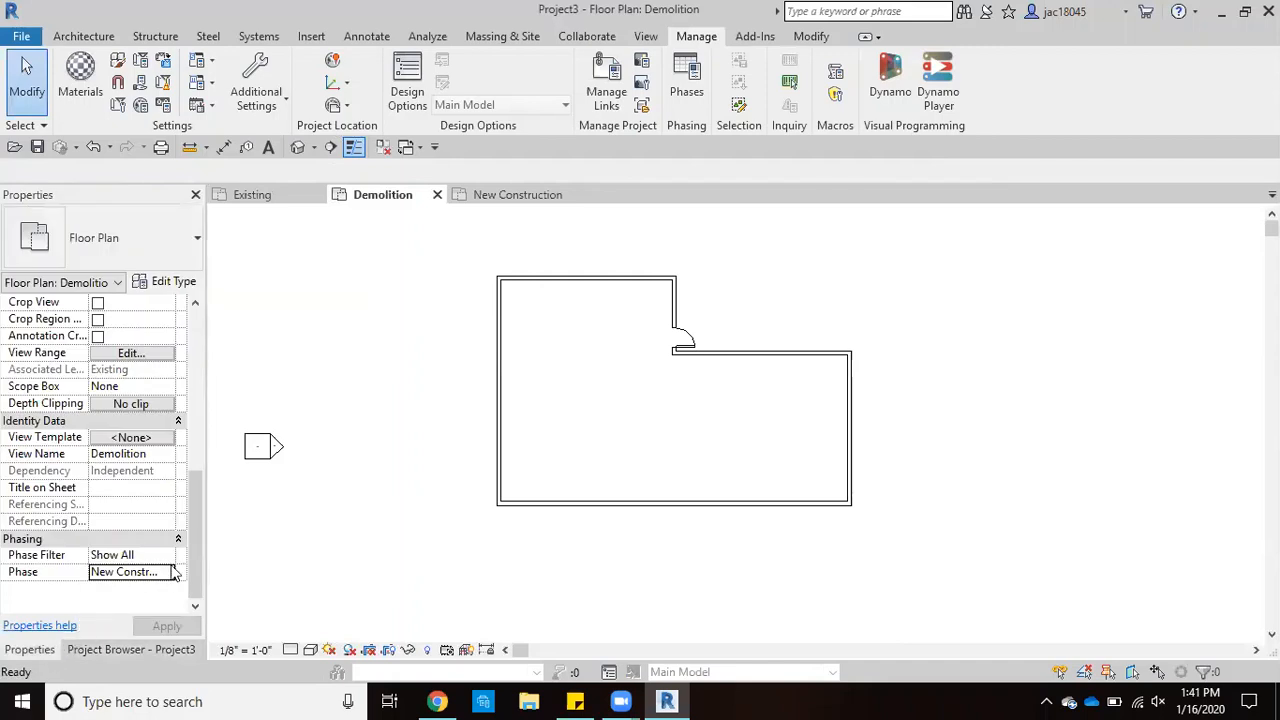
left_click(164, 572)
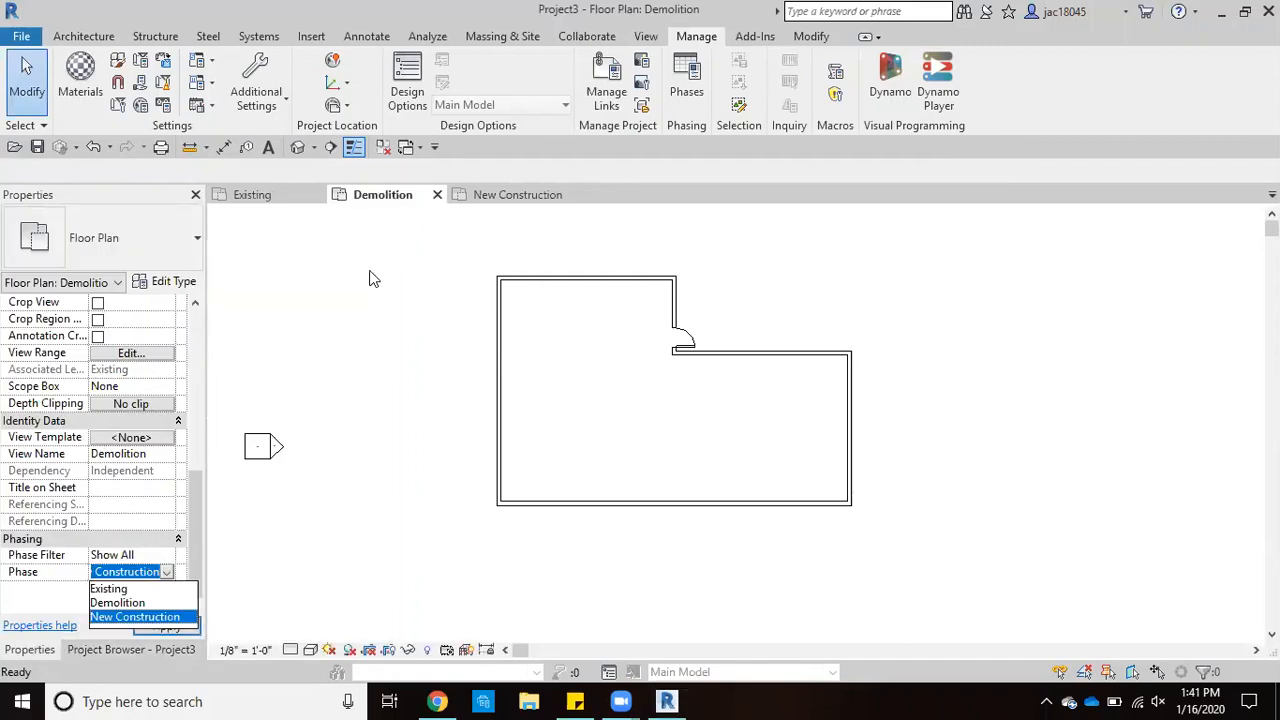
mouse_move(156, 606)
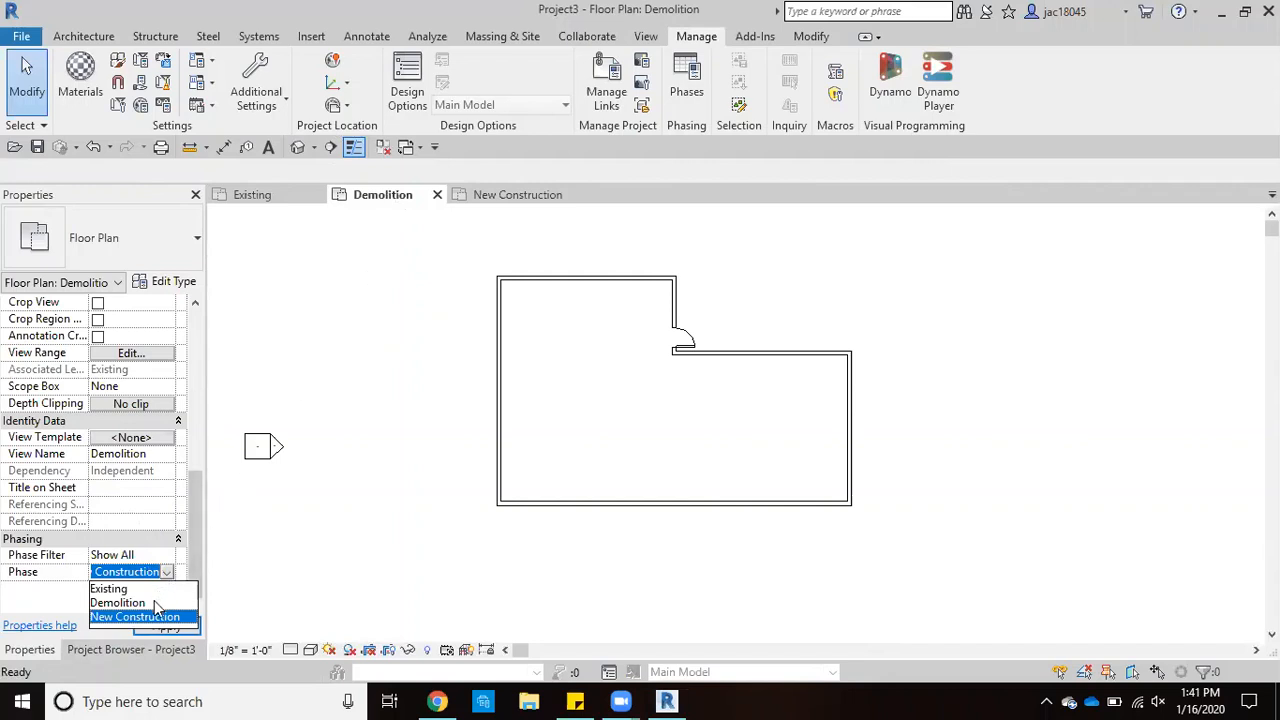
left_click(116, 602)
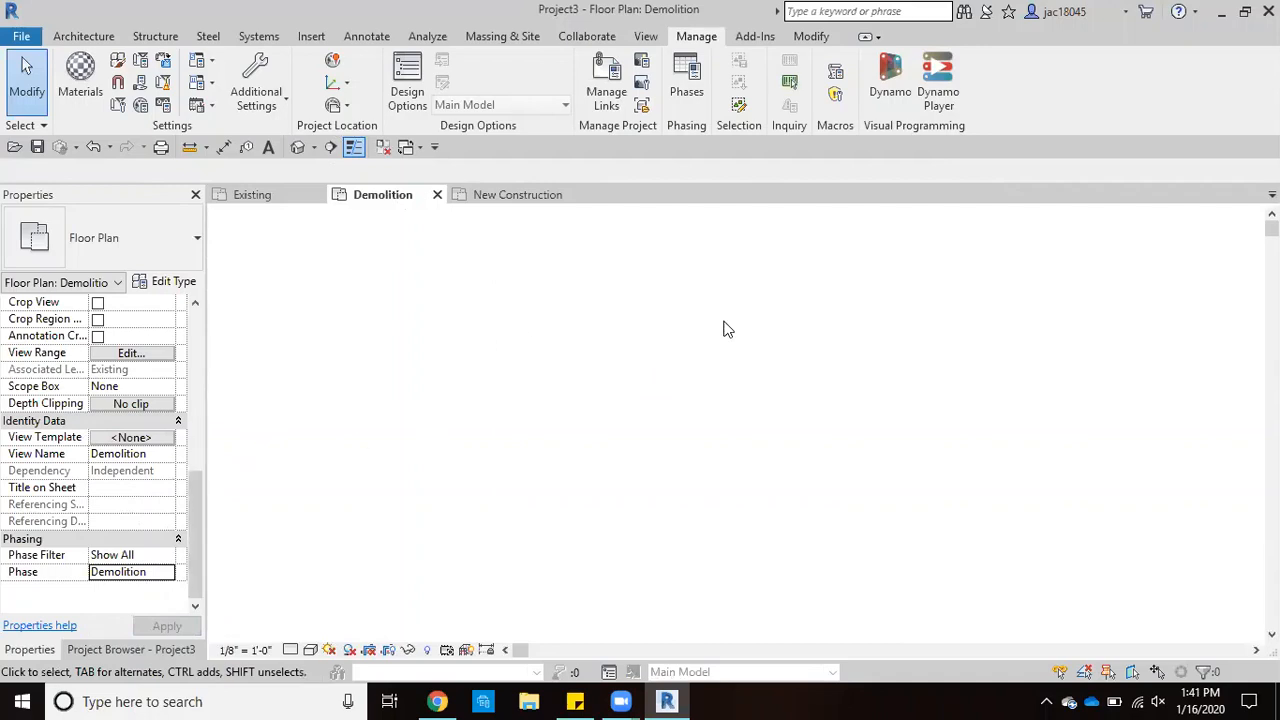
mouse_move(584, 332)
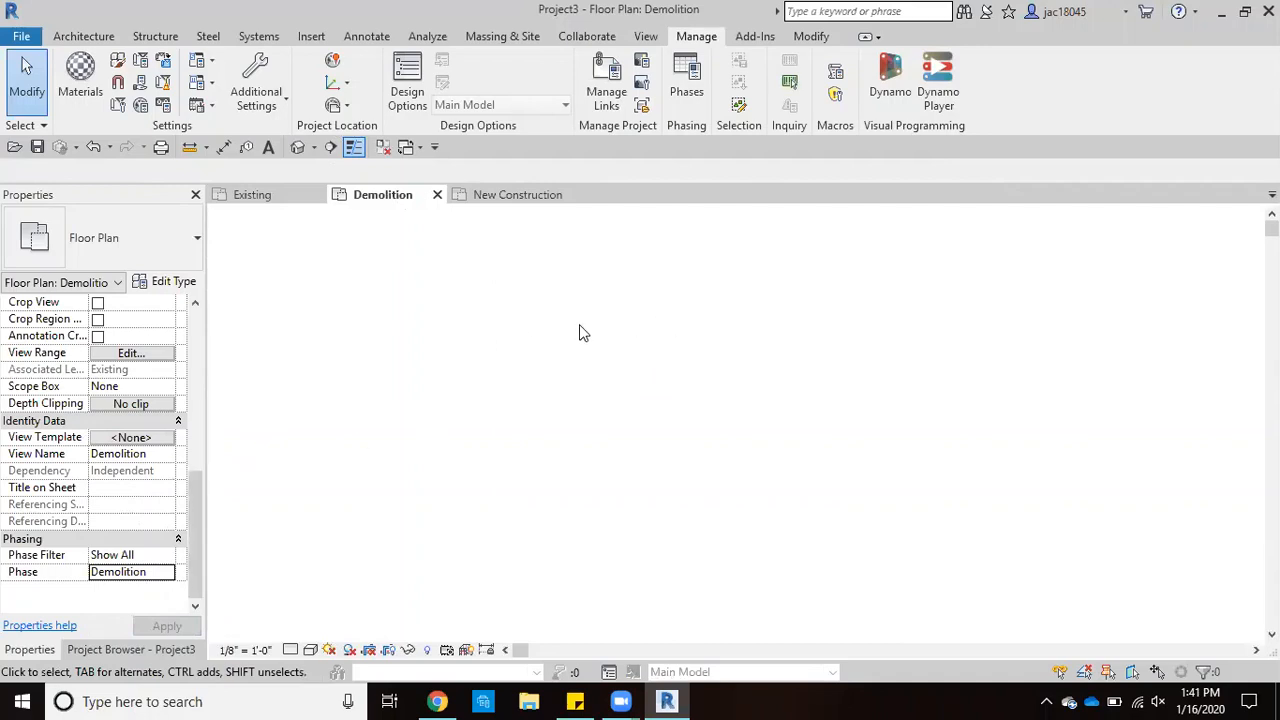
mouse_move(124, 650)
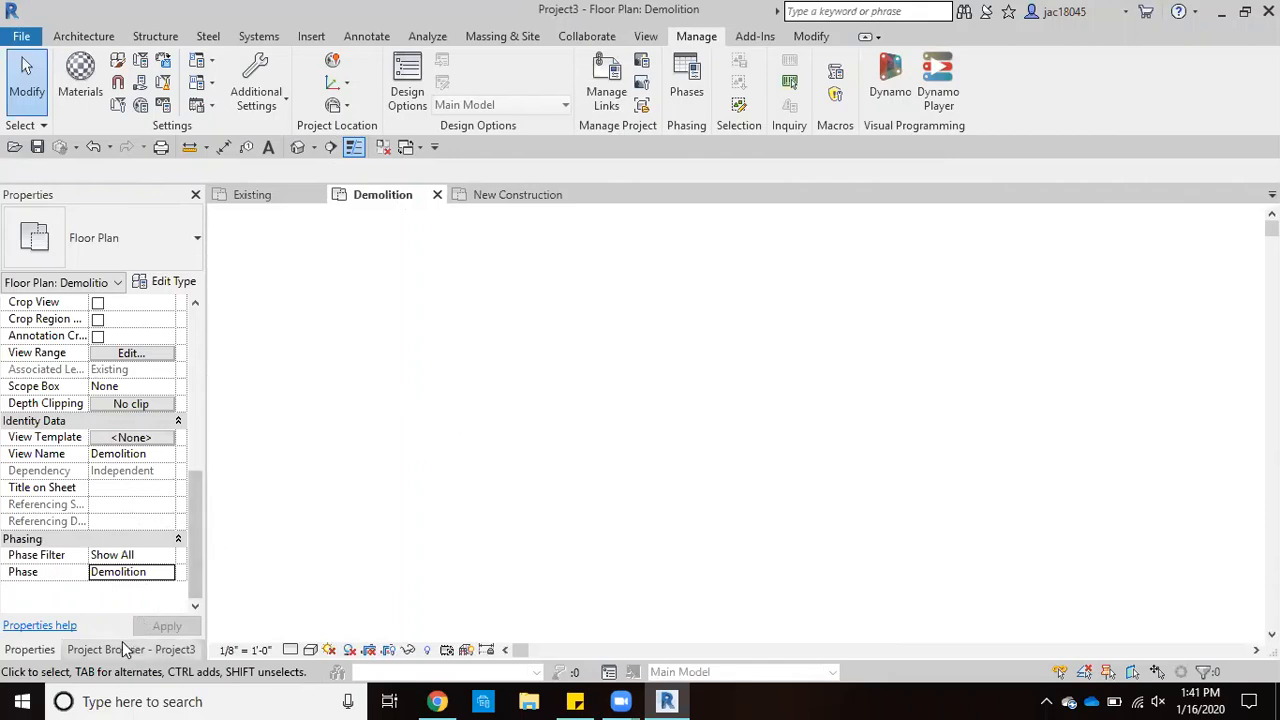
View the New Construction floor plan's properties, confirming its phase reads New Construction
left_click(132, 648)
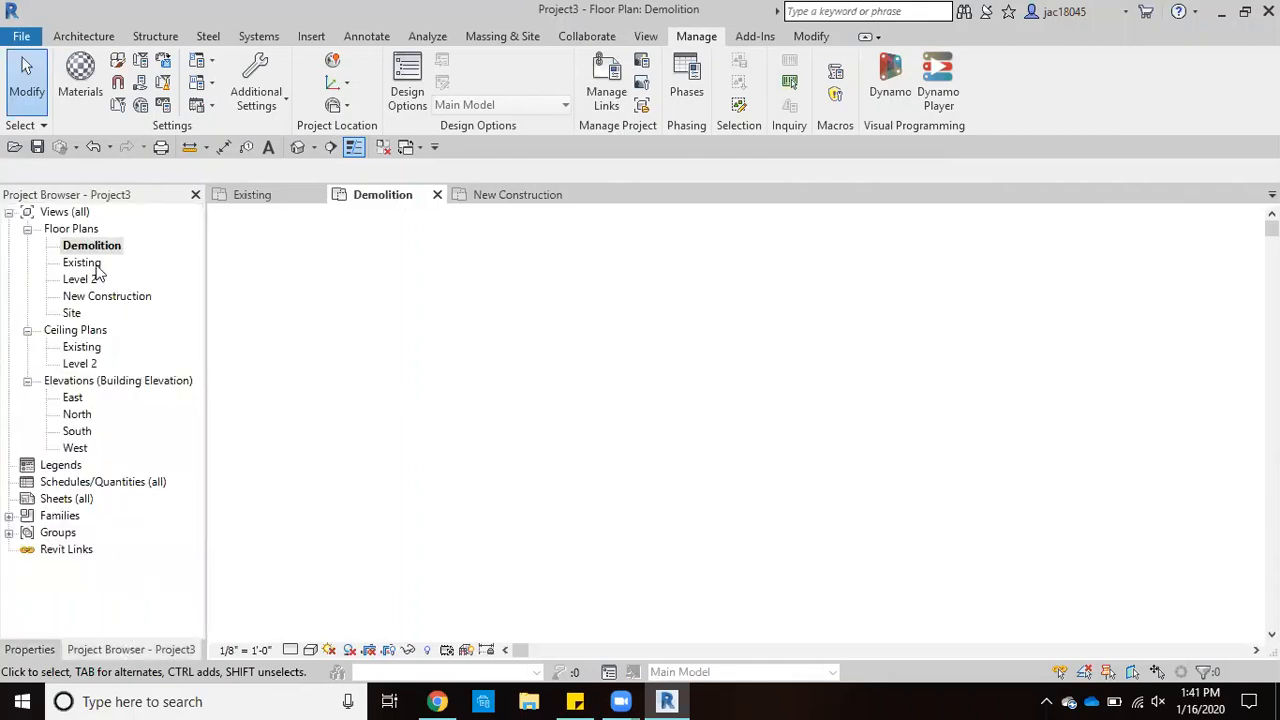
double_click(110, 296)
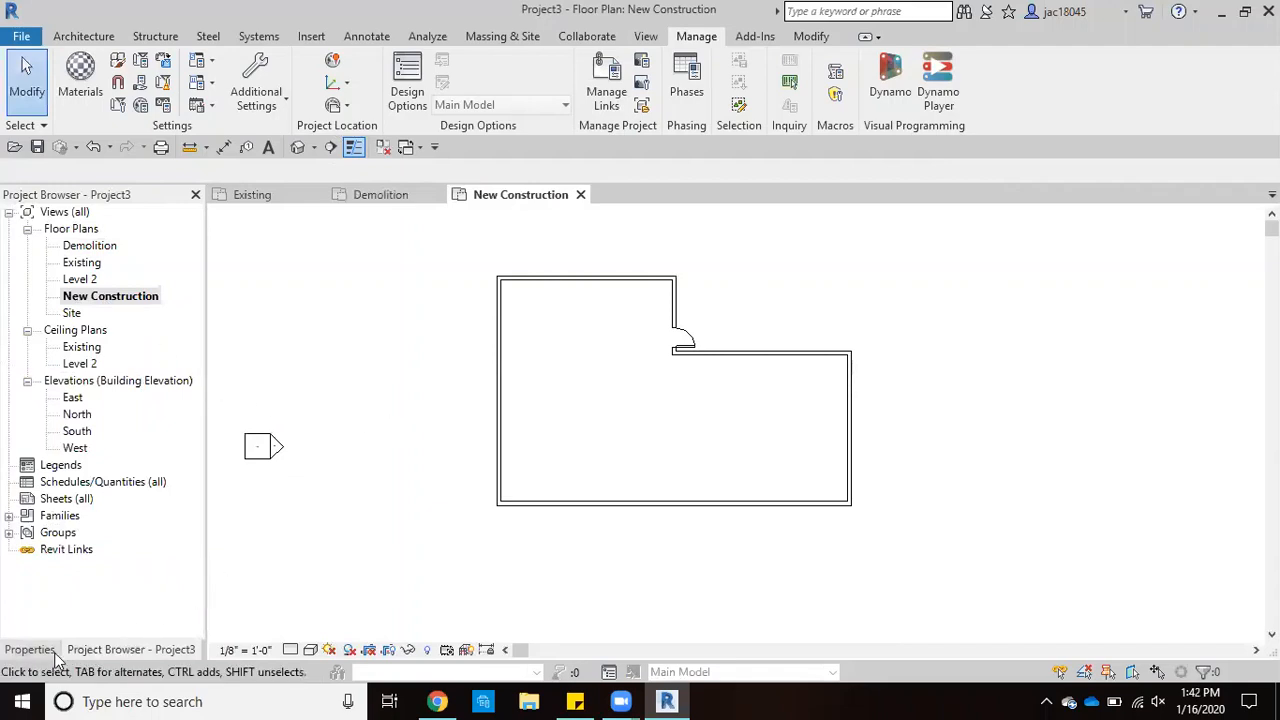
left_click(30, 652)
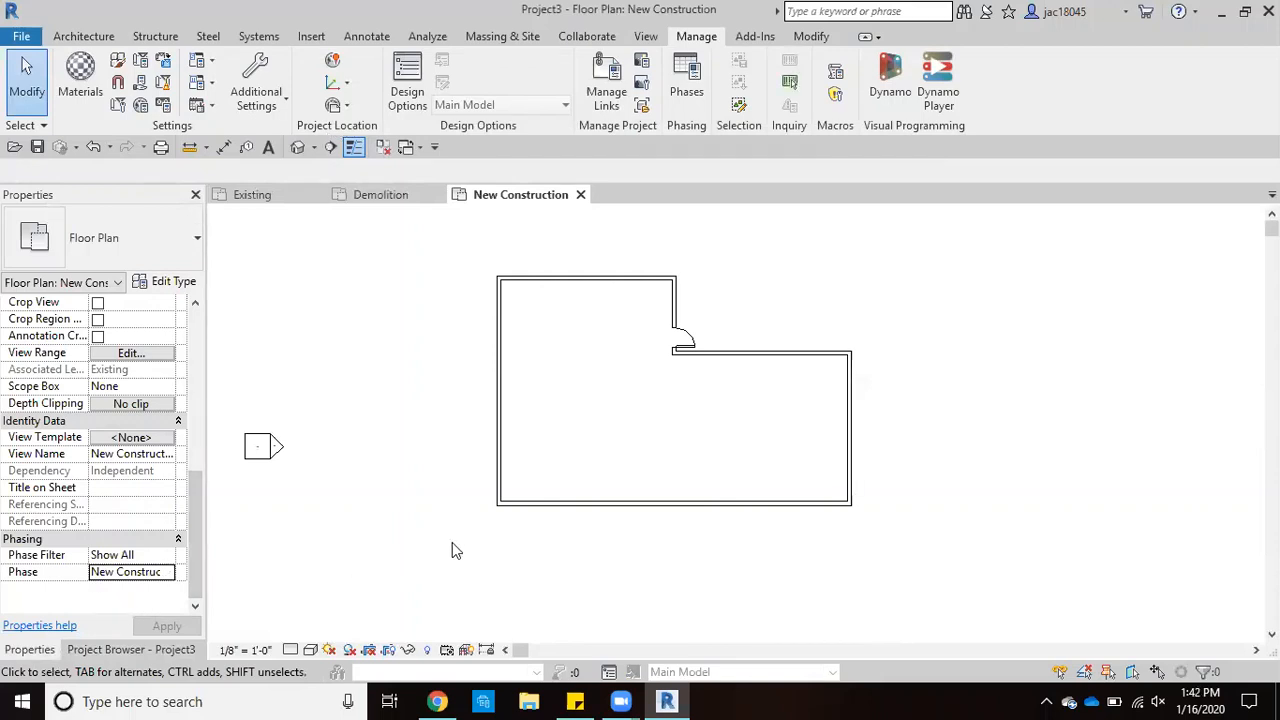
mouse_move(768, 526)
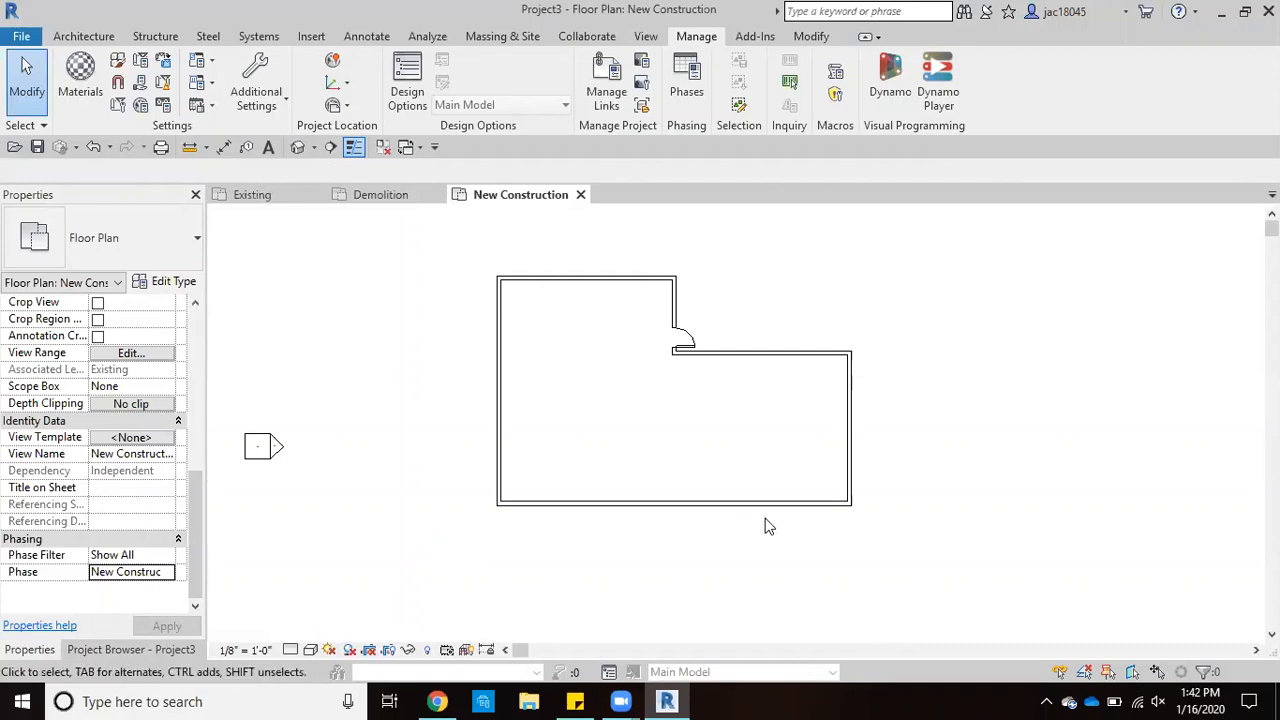
mouse_move(890, 536)
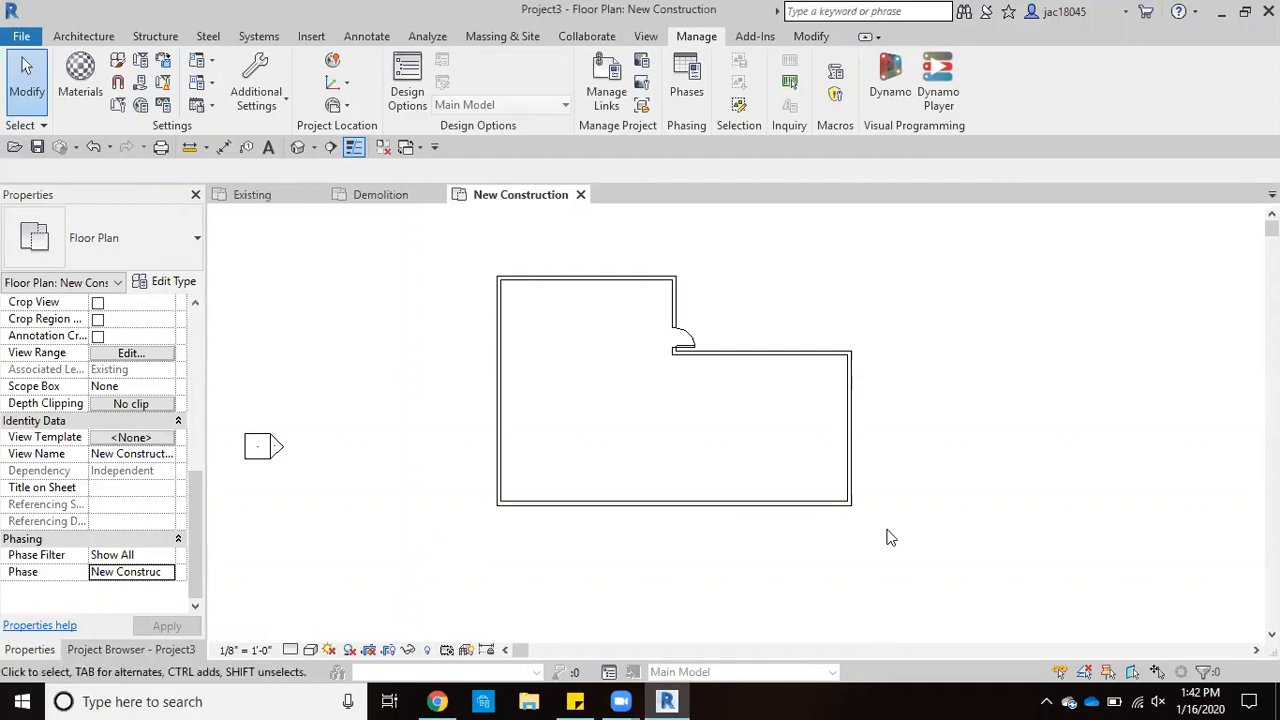
mouse_move(572, 414)
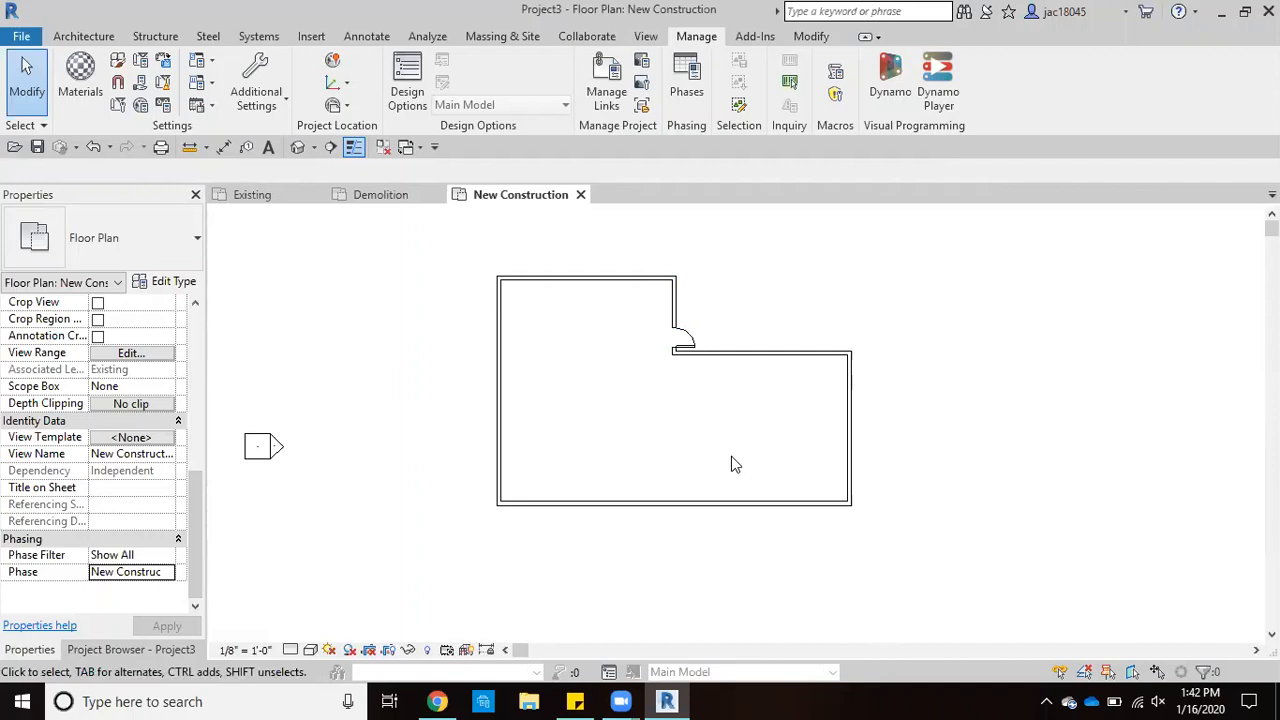
mouse_move(868, 480)
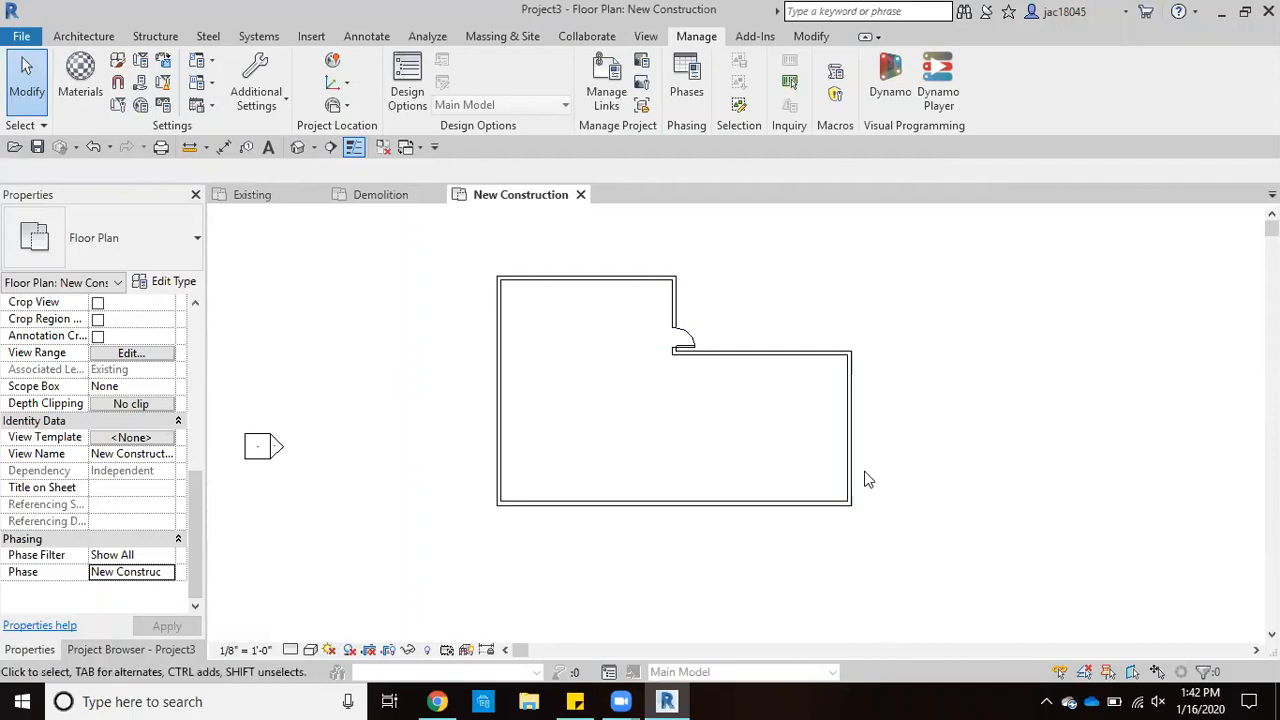
Give the lower room's right-hand wall Phase Created Existing and apply it
left_click(850, 428)
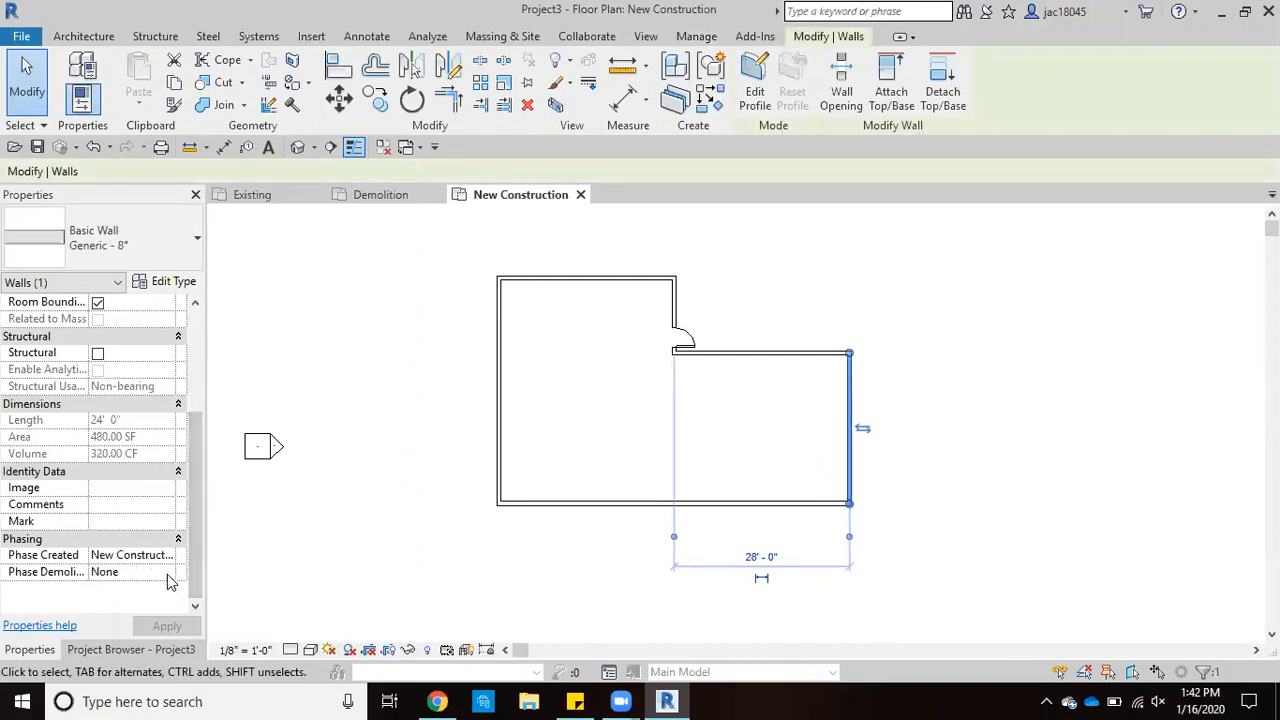
left_click(130, 556)
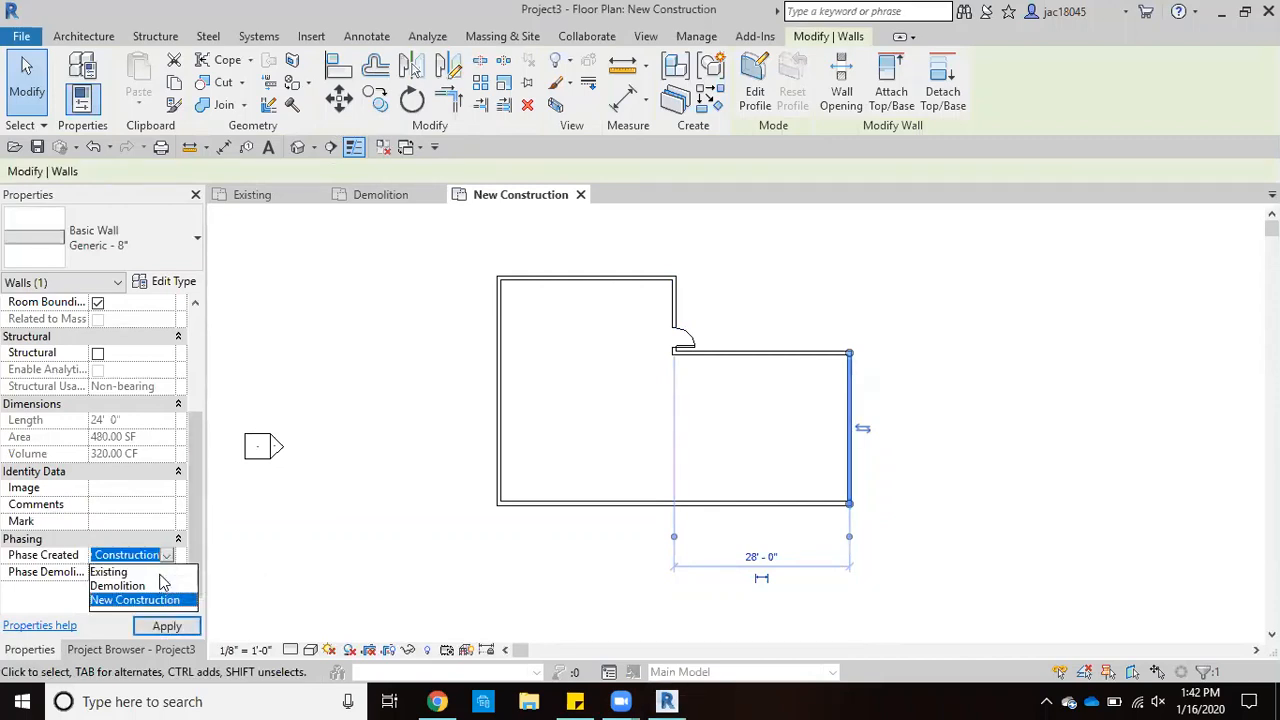
left_click(108, 572)
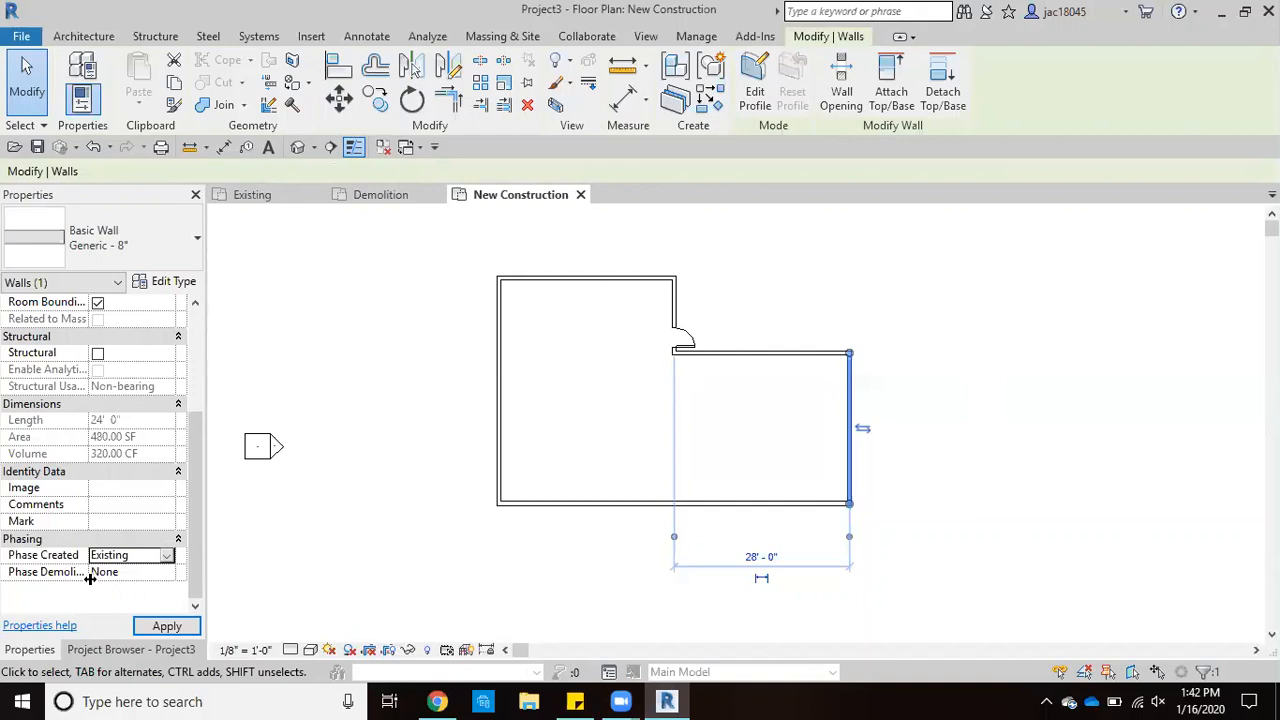
mouse_move(116, 584)
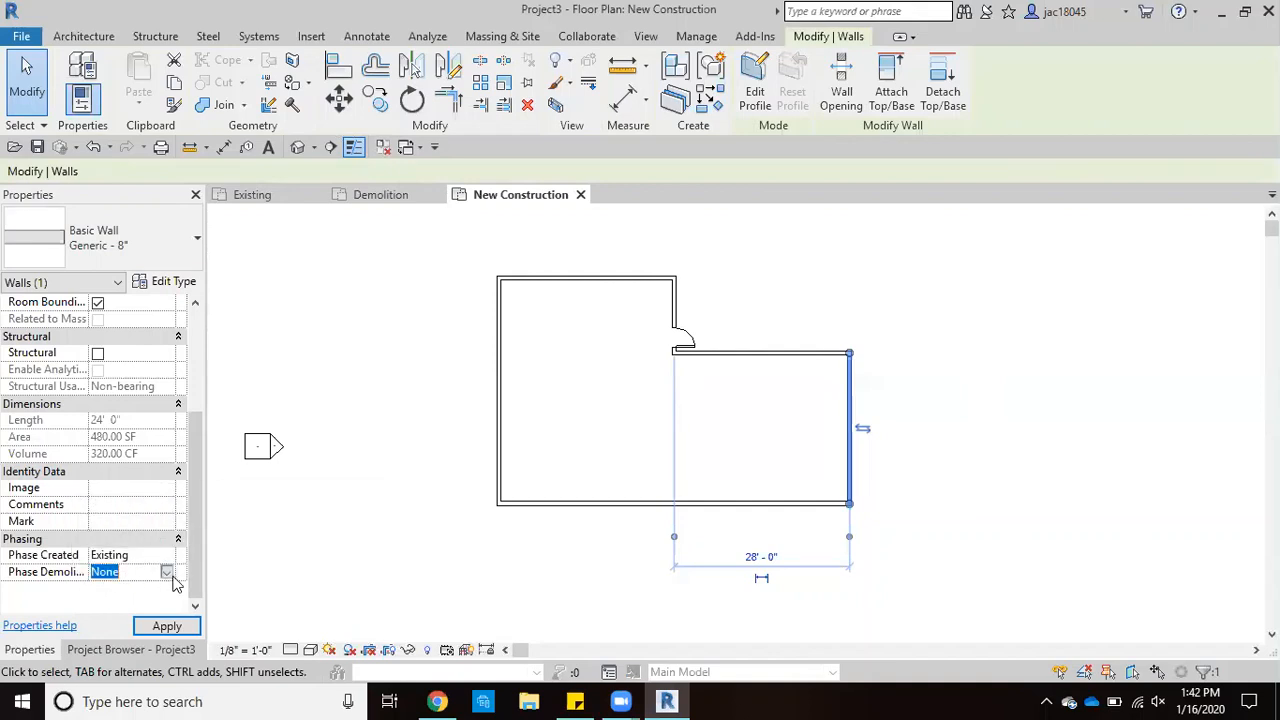
left_click(166, 624)
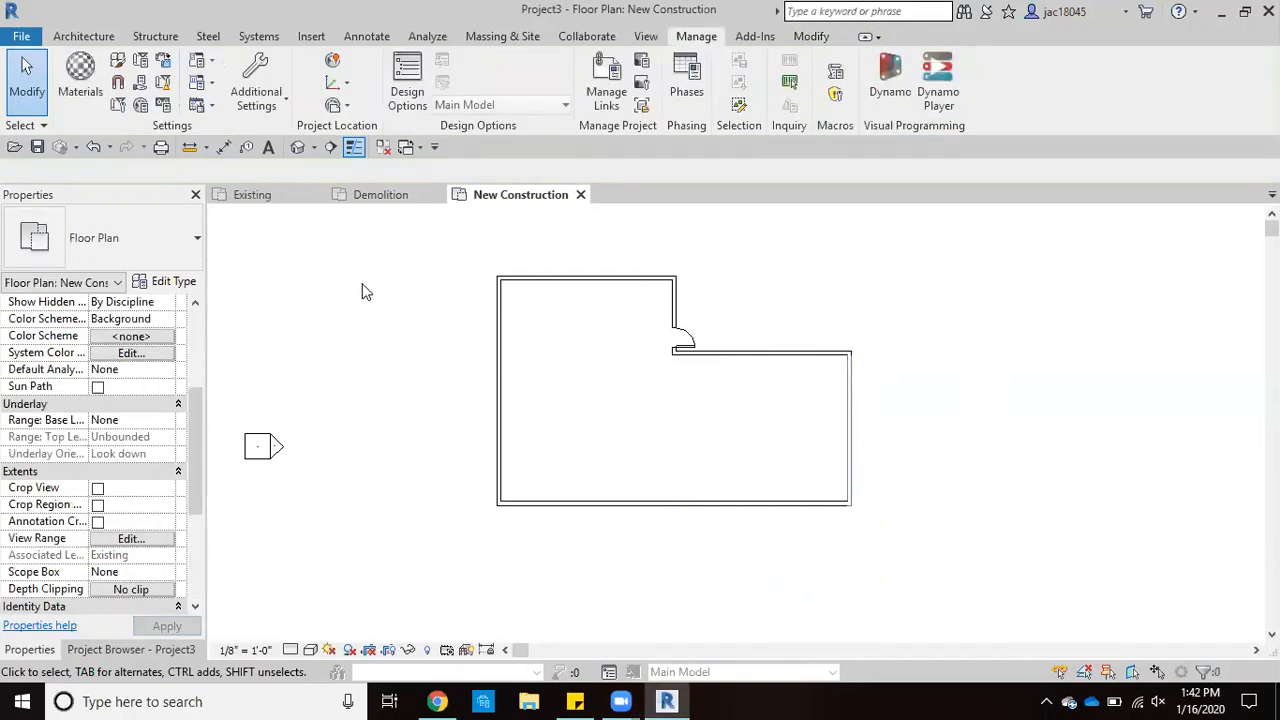
Check the Existing plan, then set all remaining walls' Phase Created to Existing
left_click(252, 194)
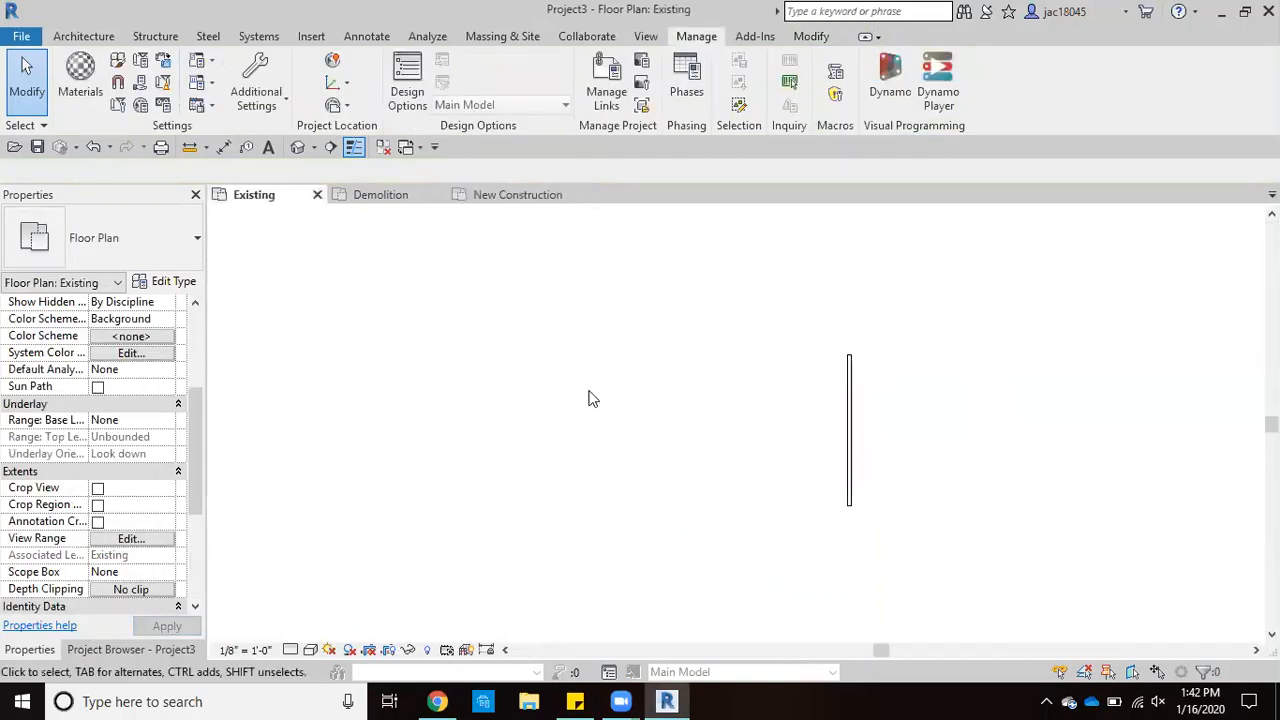
left_click(516, 194)
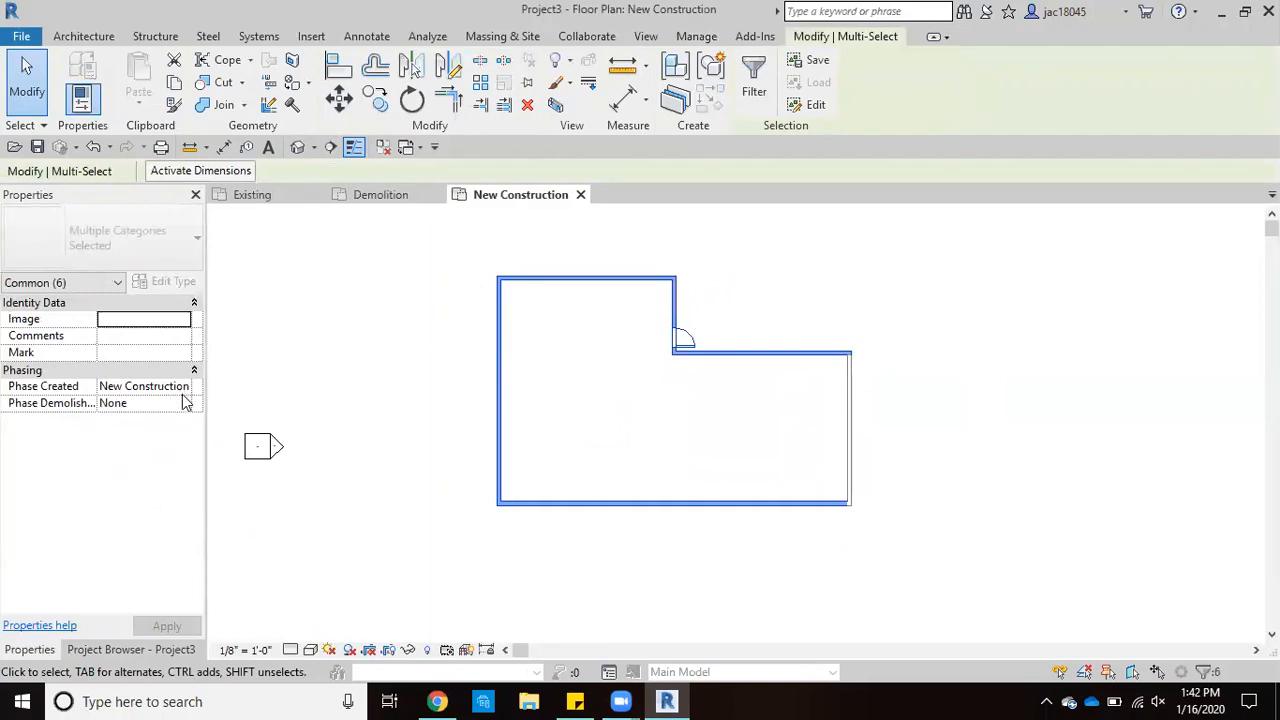
left_click(144, 386)
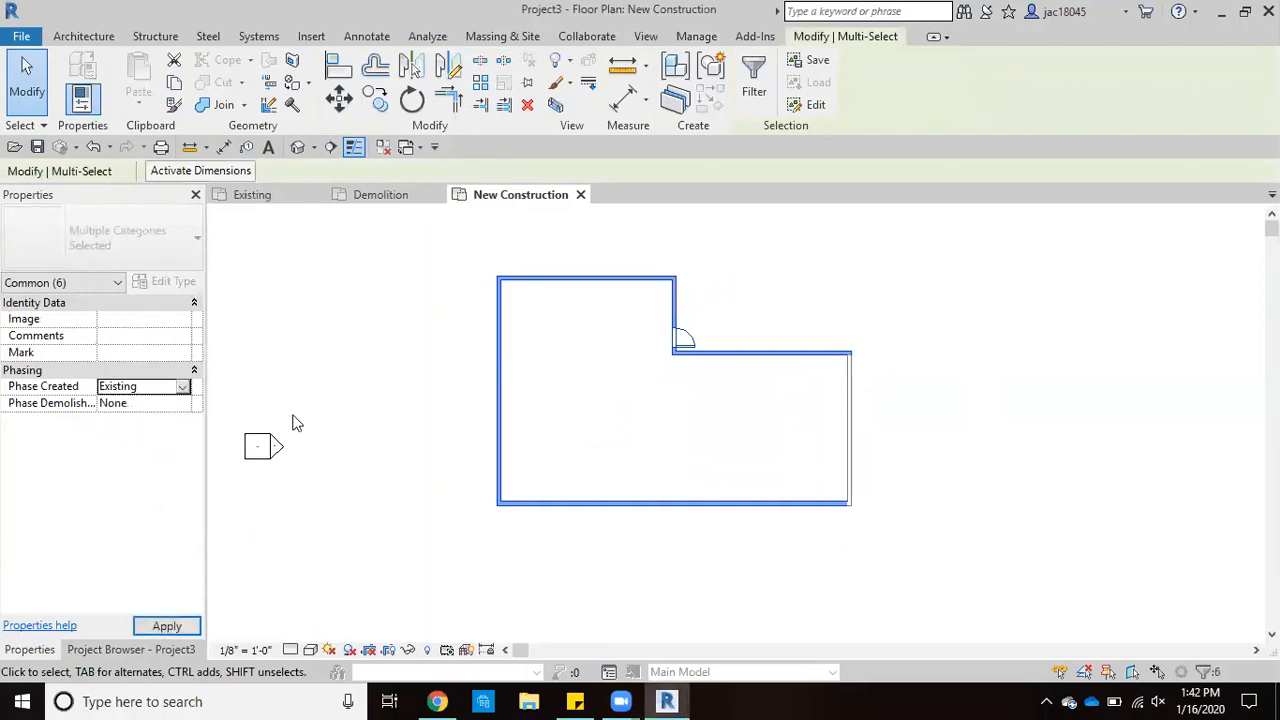
left_click(696, 36)
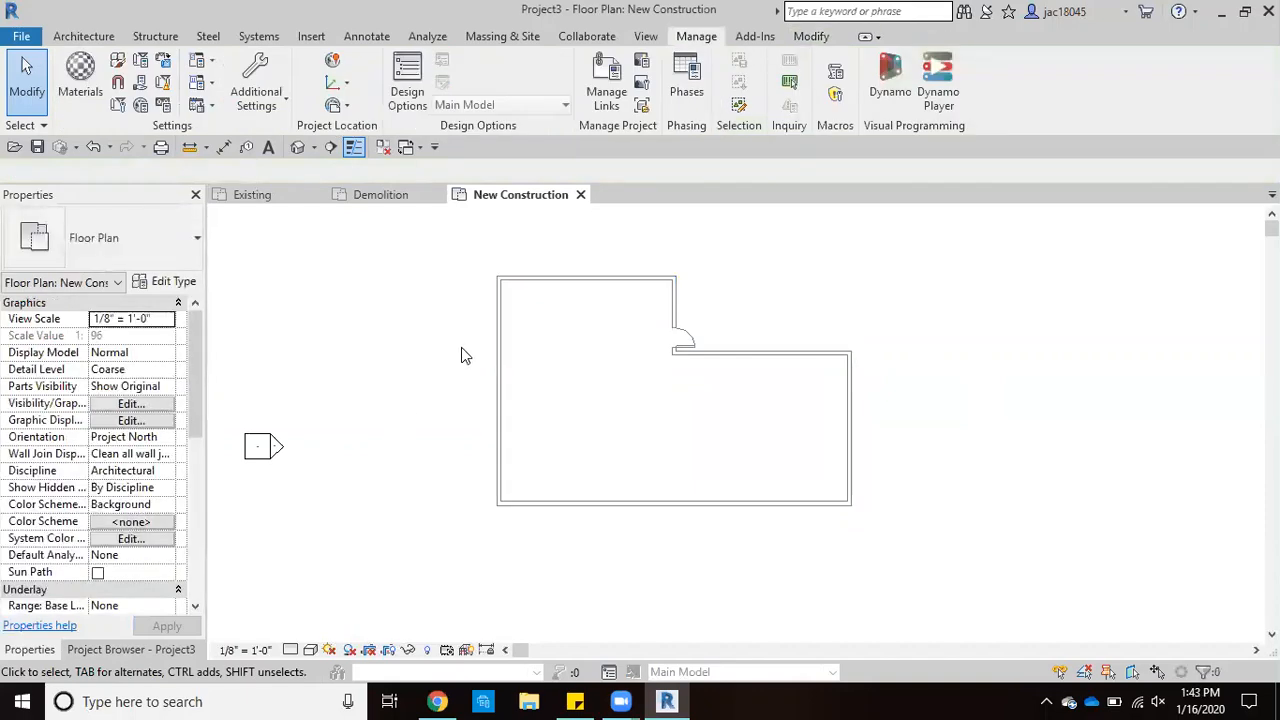
mouse_move(684, 386)
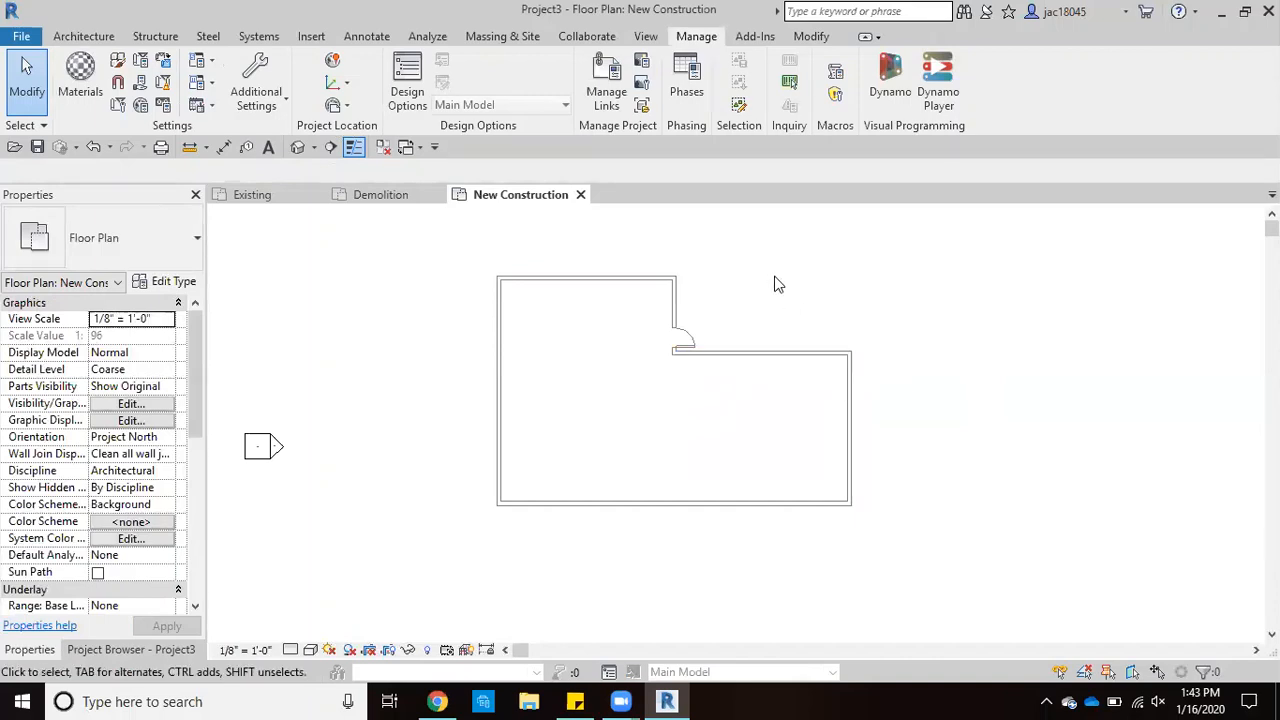
mouse_move(340, 378)
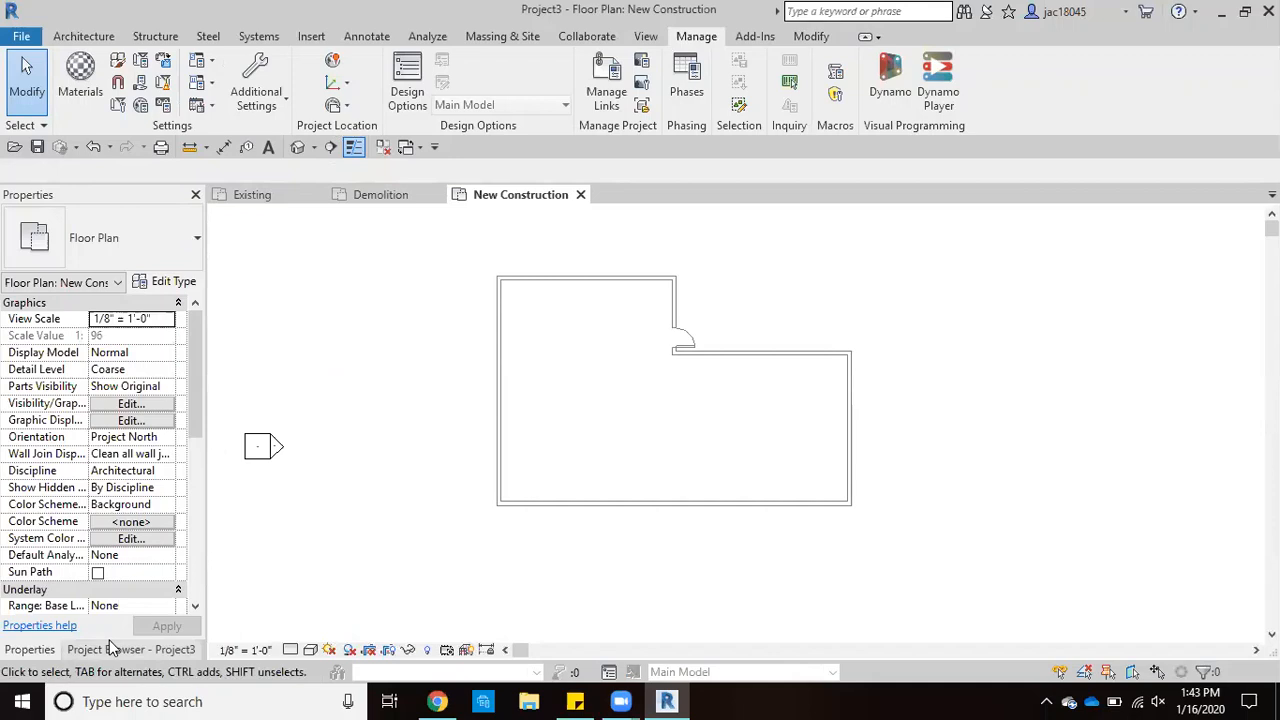
Show the Project Browser view list beside the New Construction plan
left_click(124, 650)
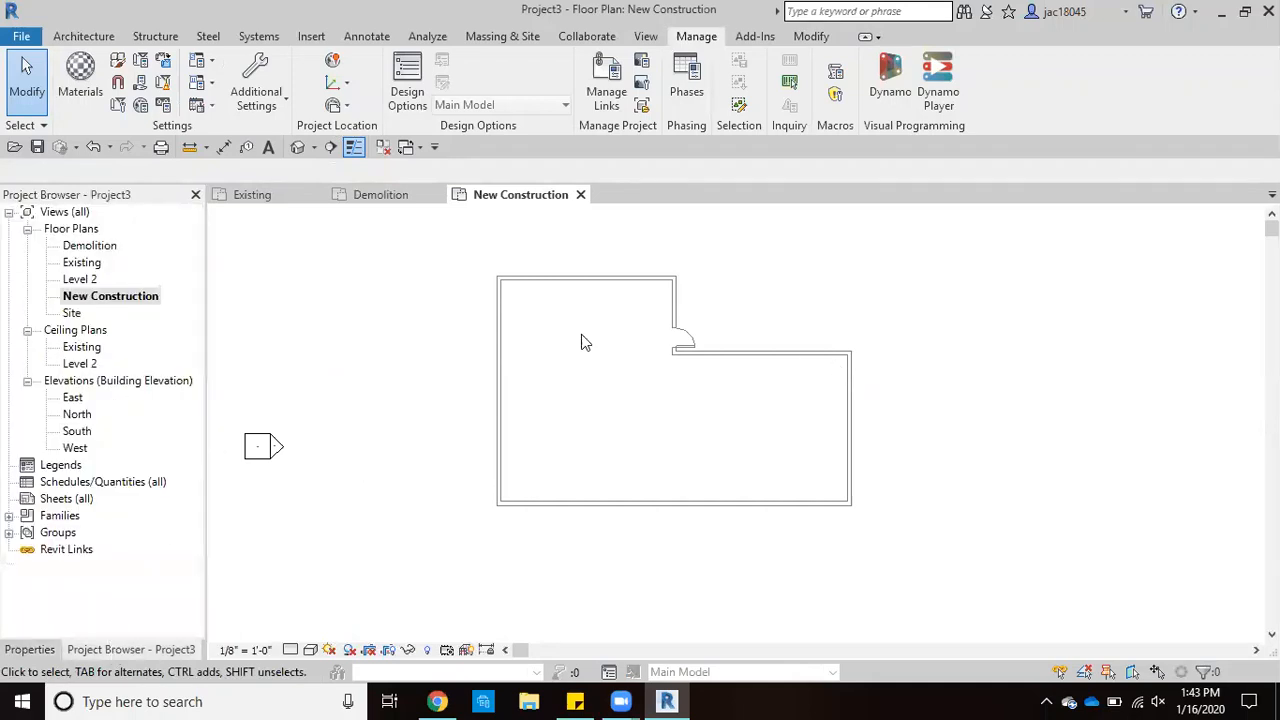
mouse_move(260, 360)
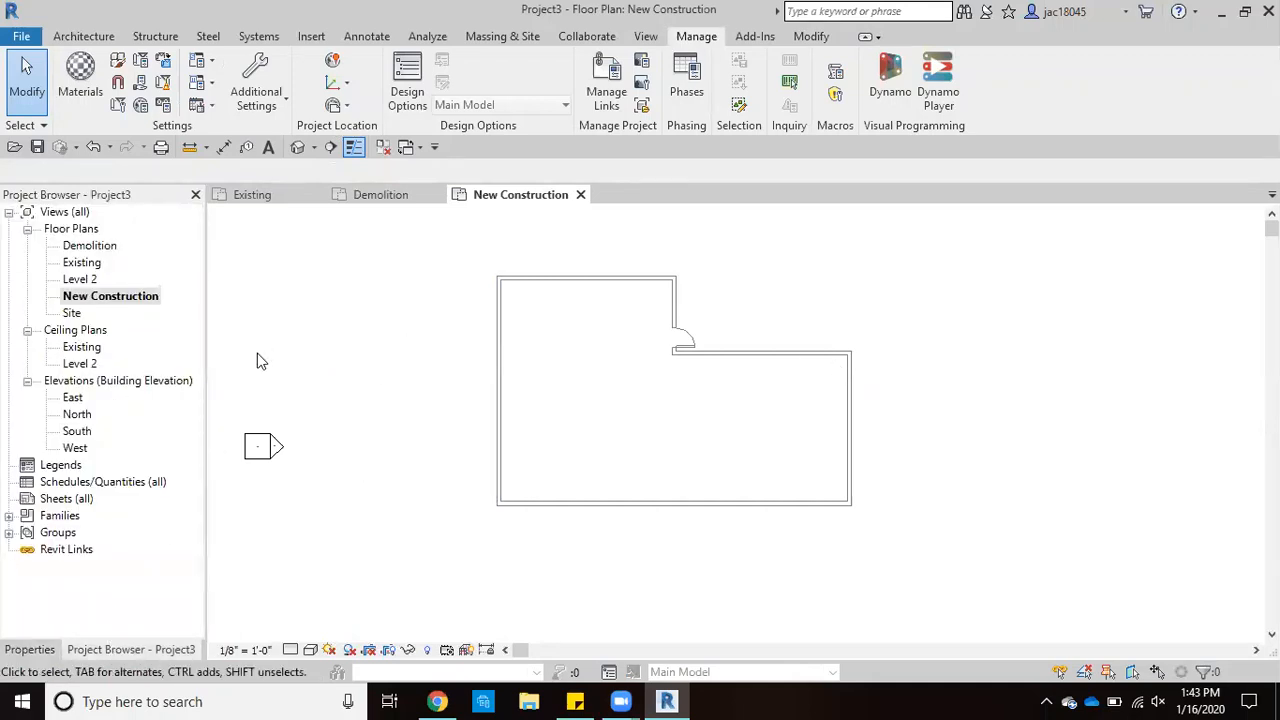
mouse_move(712, 388)
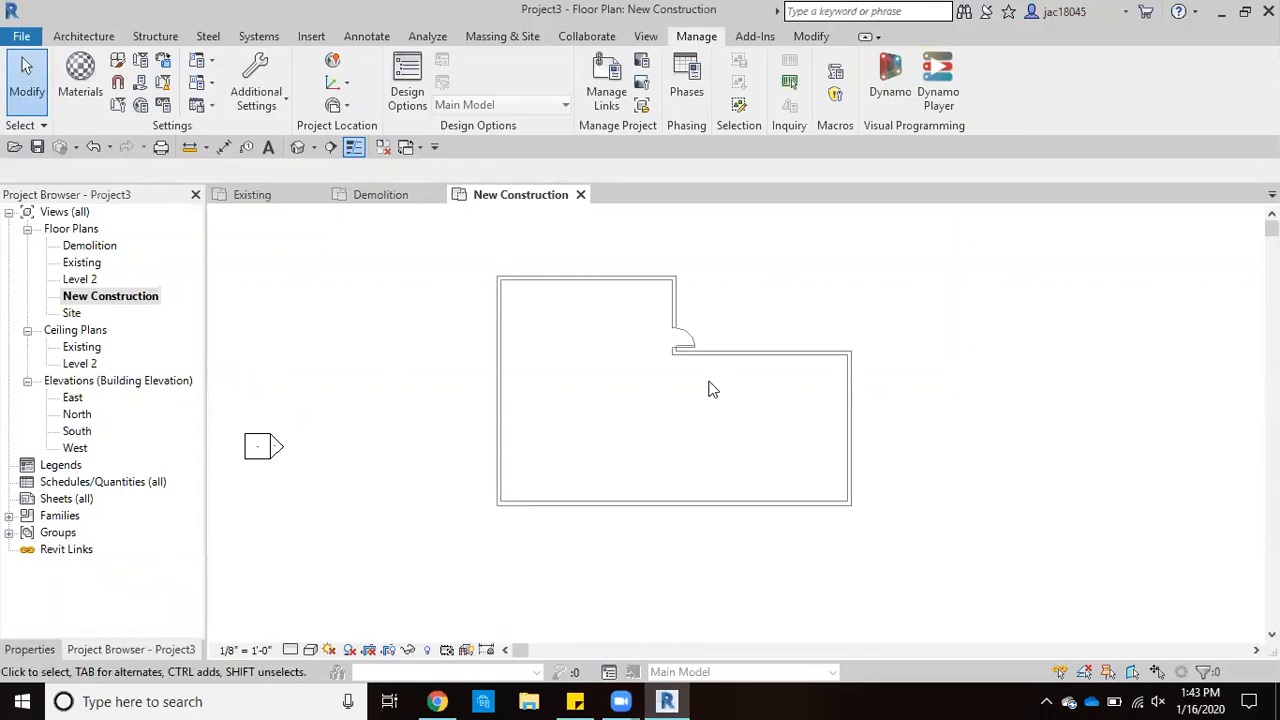
mouse_move(730, 40)
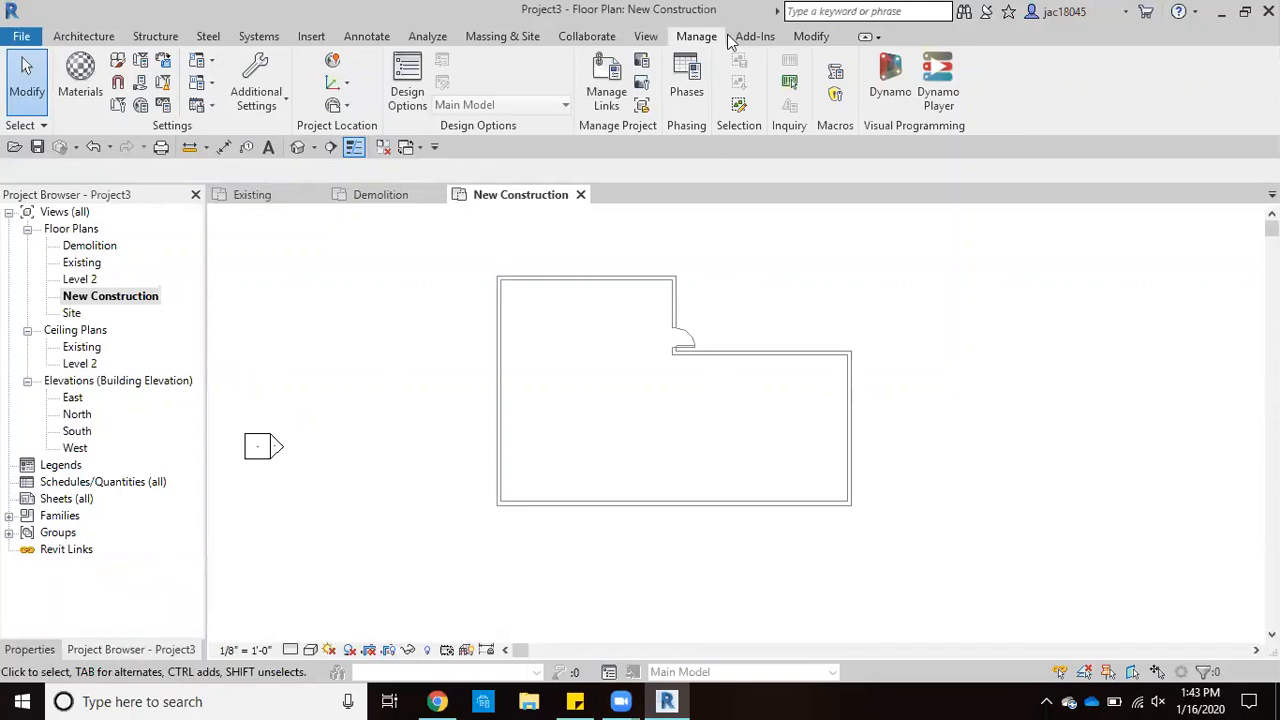